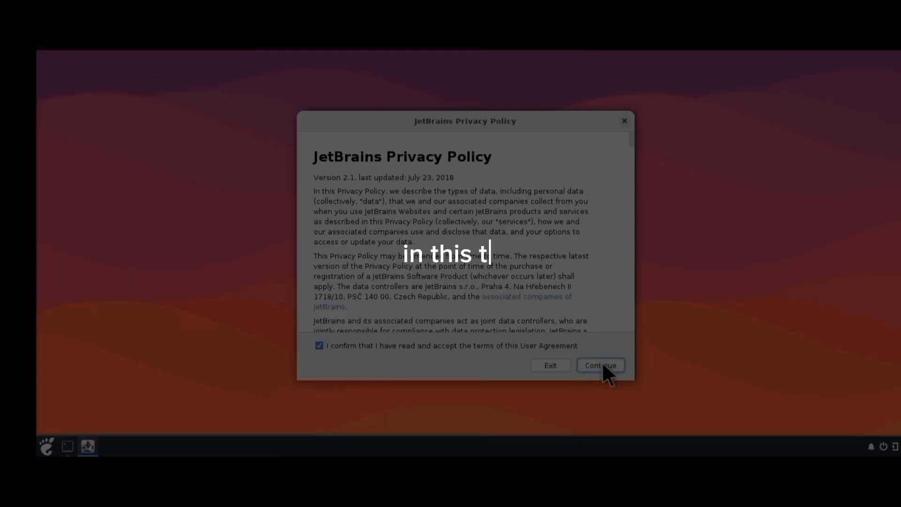
Step: Accept the privacy policy and step through the Customize IntelliJ IDEA wizard, including desktop entry and plugins
{"action": "left_click", "coordinate": [599, 365]}
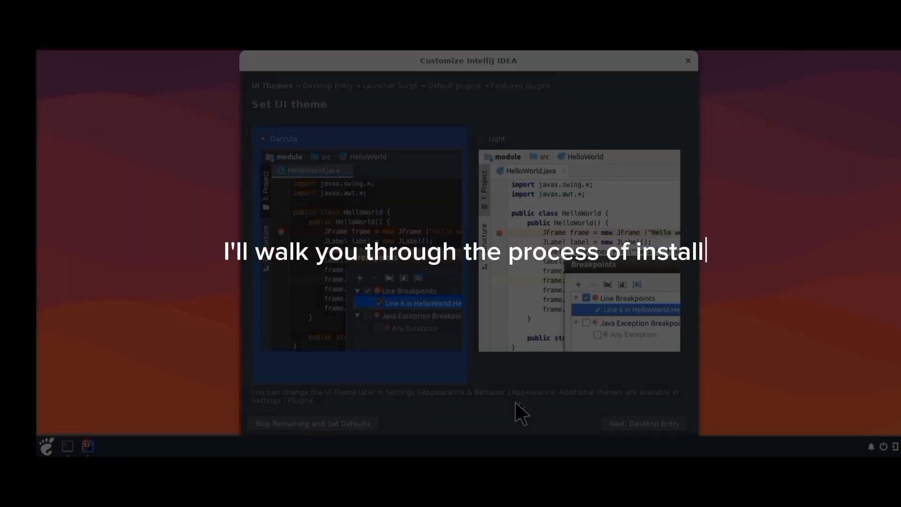
{"action": "left_click", "coordinate": [644, 423]}
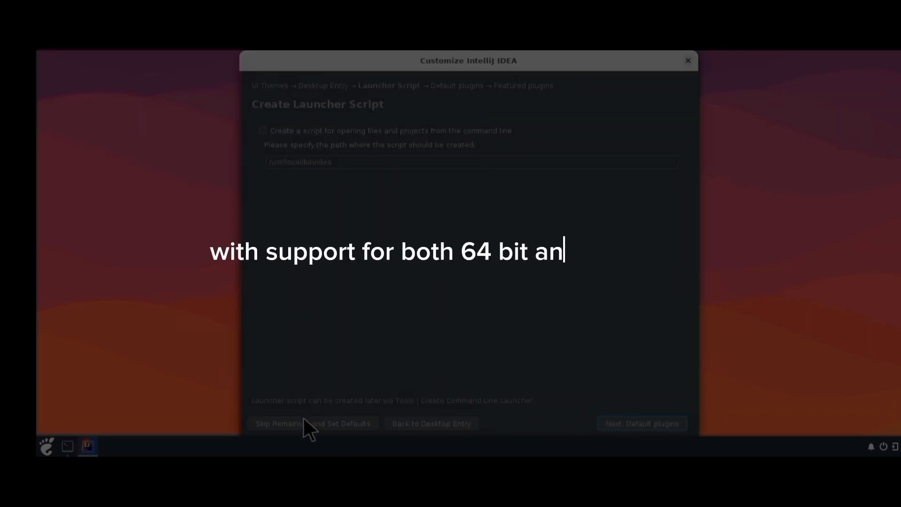
{"action": "left_click", "coordinate": [431, 424]}
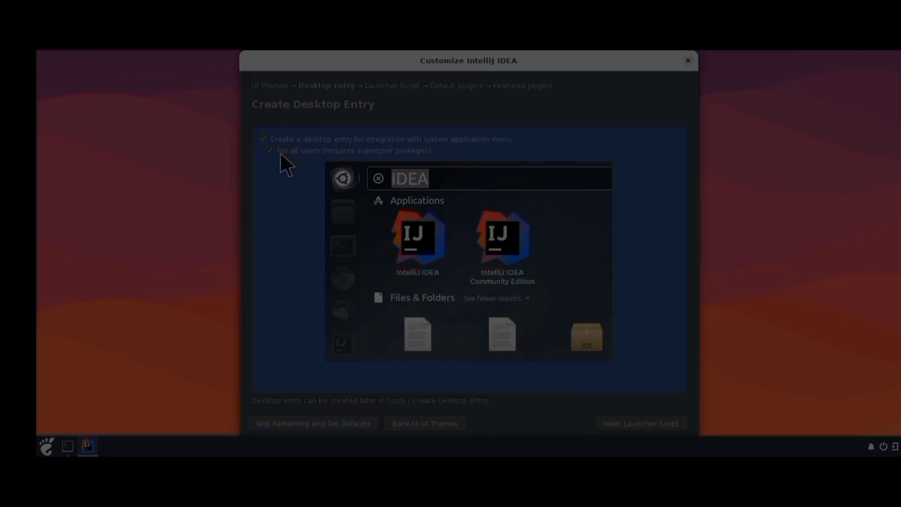
{"action": "left_click", "coordinate": [640, 423]}
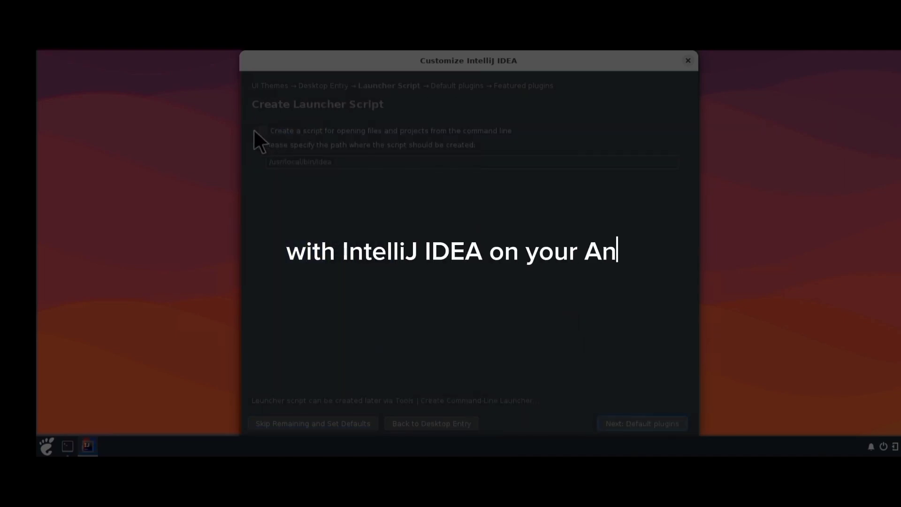
{"action": "left_click", "coordinate": [640, 423]}
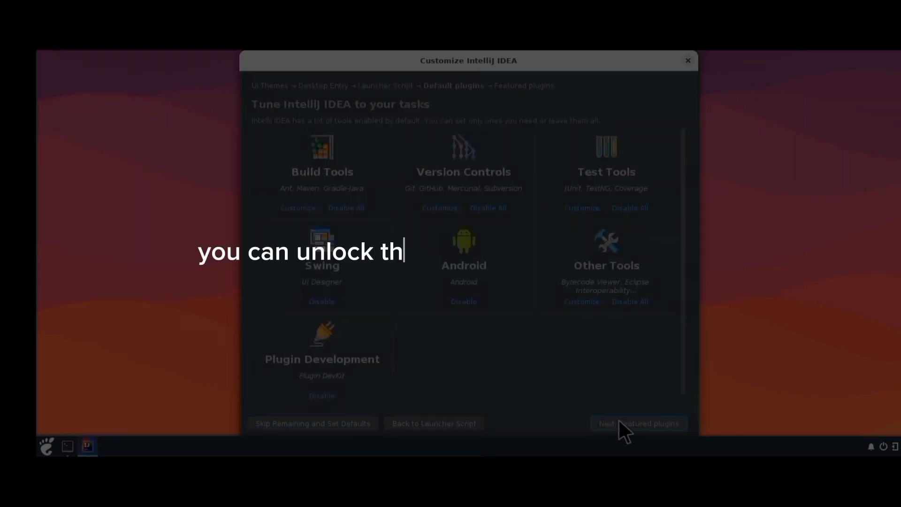
{"action": "left_click", "coordinate": [637, 423]}
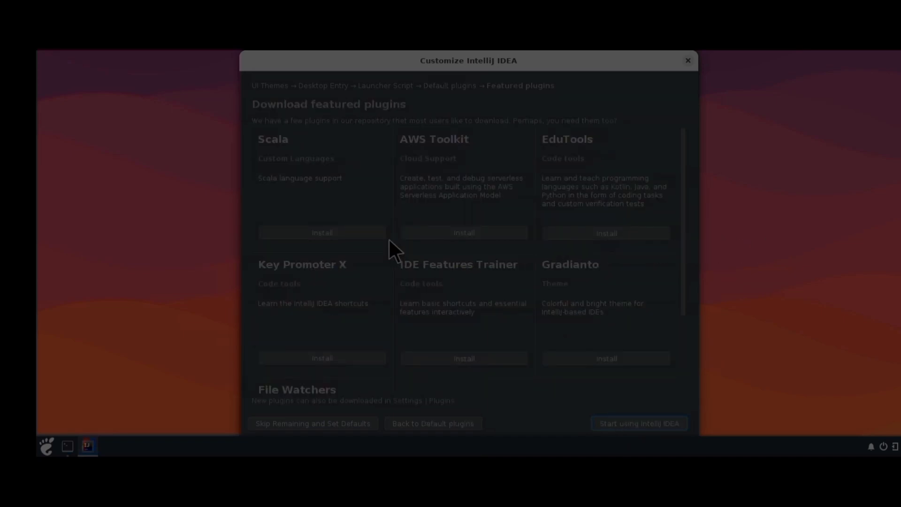
{"action": "left_click", "coordinate": [637, 422]}
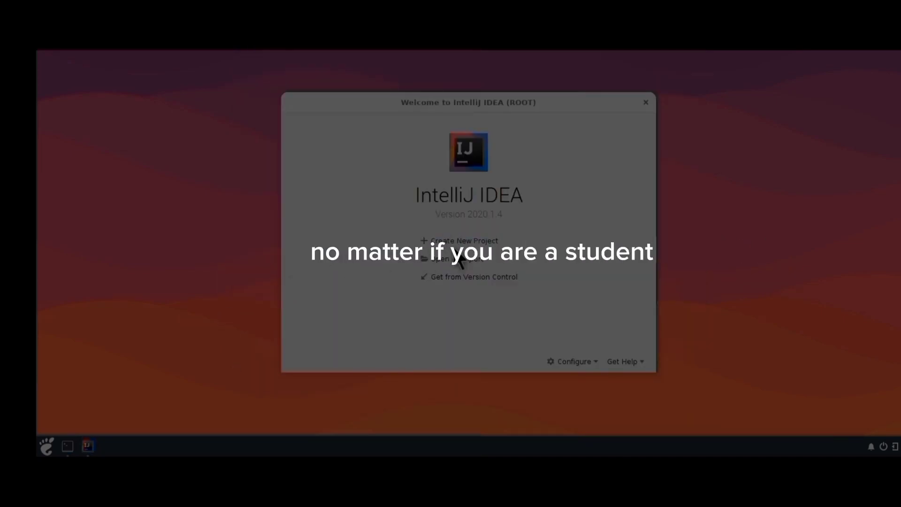
Step: Create and finish a new project, then bring up the Run menu
{"action": "left_click", "coordinate": [464, 240]}
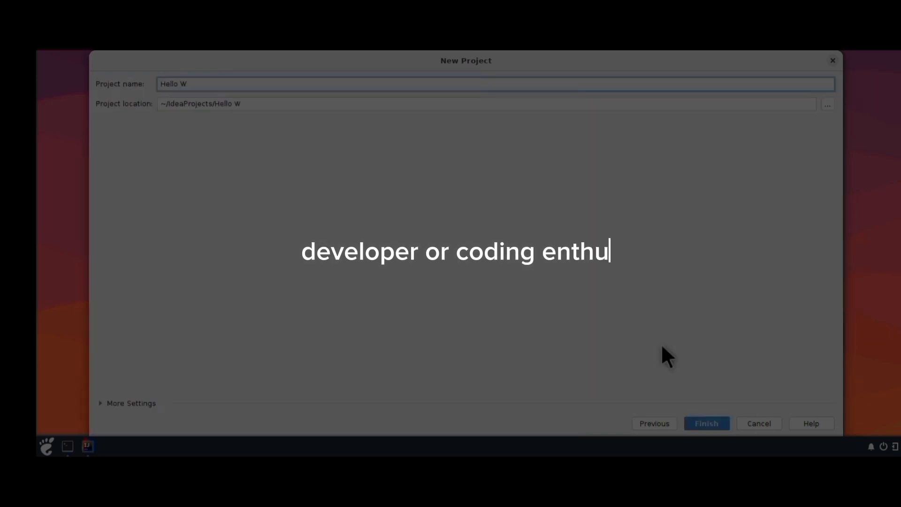
{"action": "left_click", "coordinate": [706, 423]}
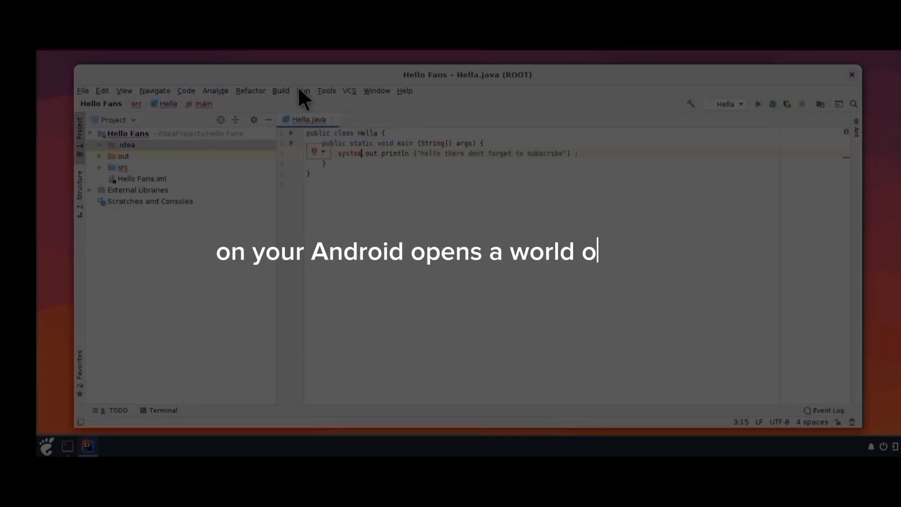
{"action": "left_click", "coordinate": [303, 91]}
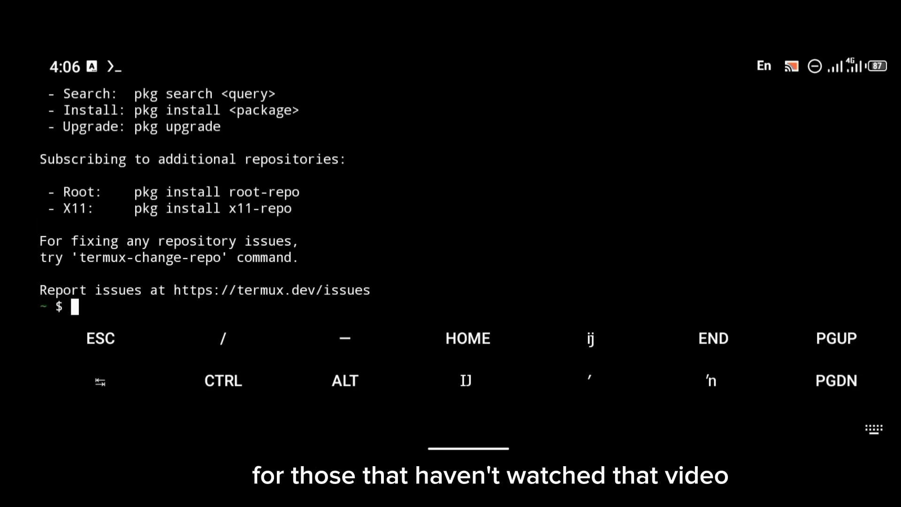
Step: Clear Termux, log into Ubuntu with proot-distro as root, and run startserver
{"action": "type", "text": "cle"}
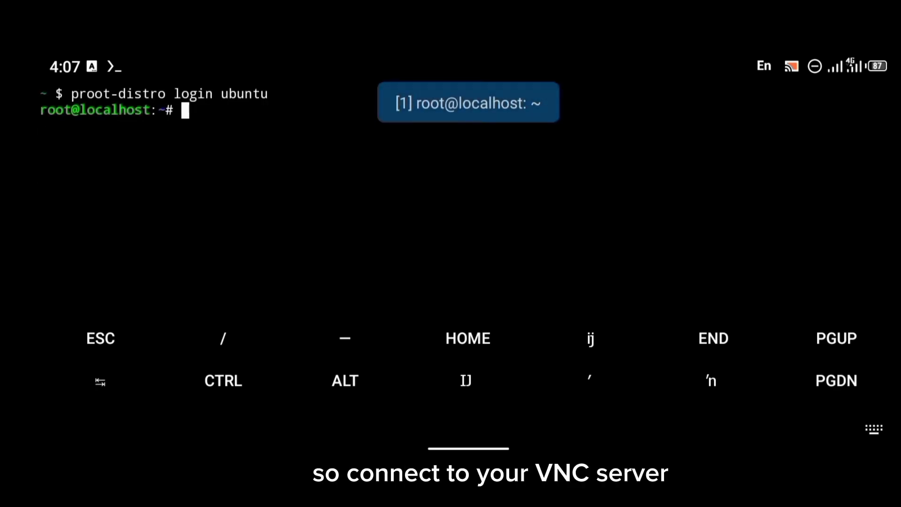
{"action": "type", "text": "startserver"}
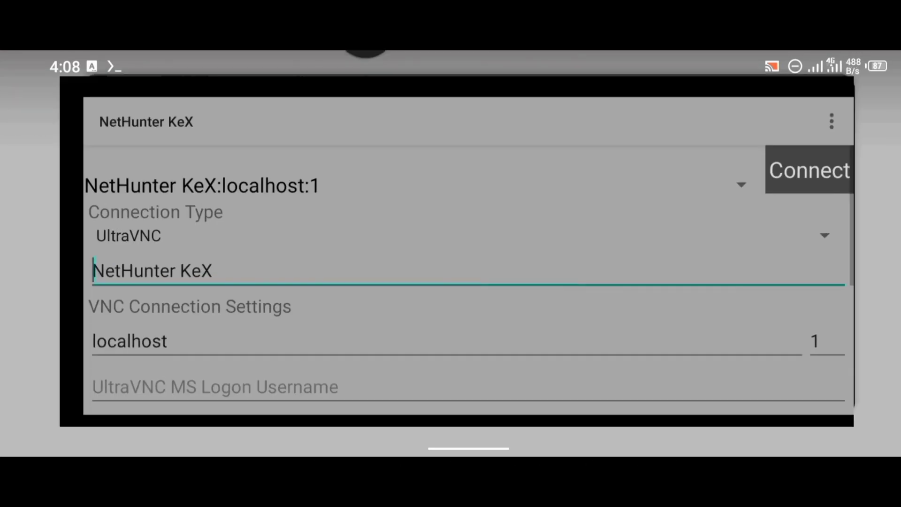
Step: Connect NetHunter KeX to localhost:1 and open a terminal from the desktop menu
{"action": "left_click", "coordinate": [808, 170]}
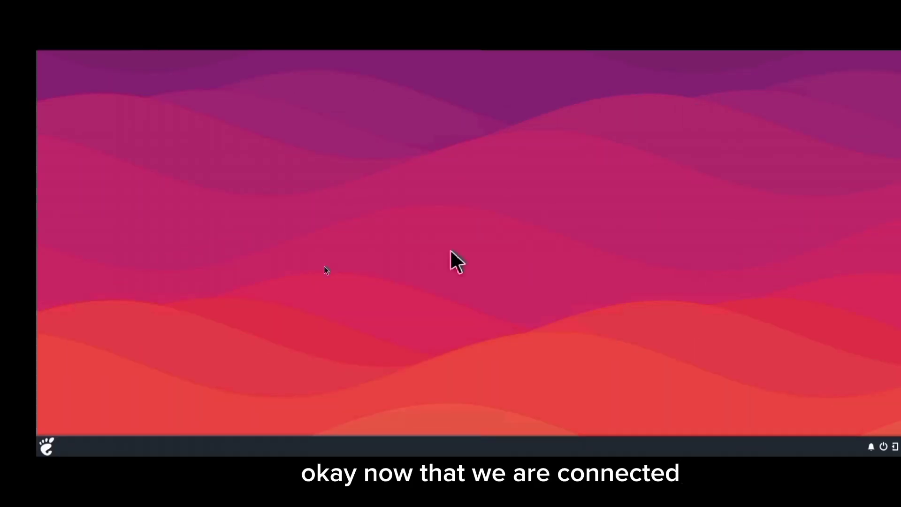
{"action": "right_click", "coordinate": [457, 261]}
{"action": "type", "text": "apt"}
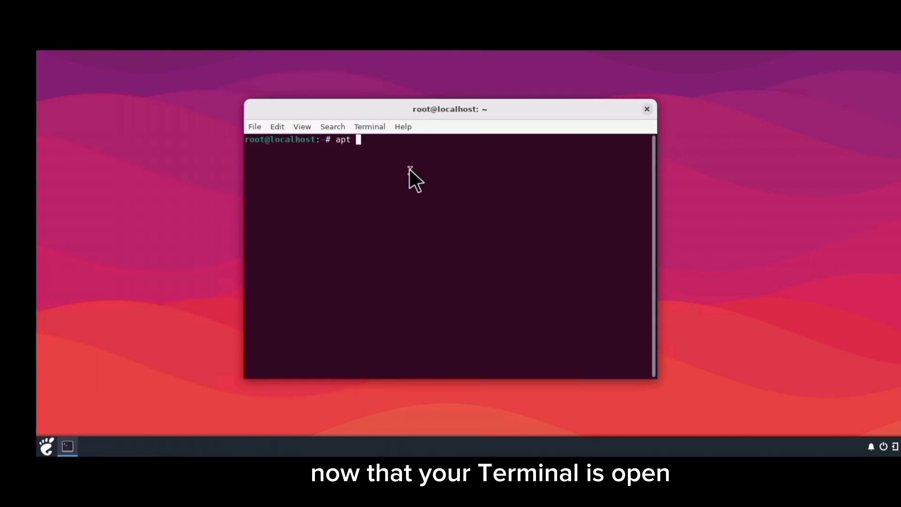
Step: Run apt update and install vim, curl, default-jdk, git, wget and related packages
{"action": "type", "text": "update"}
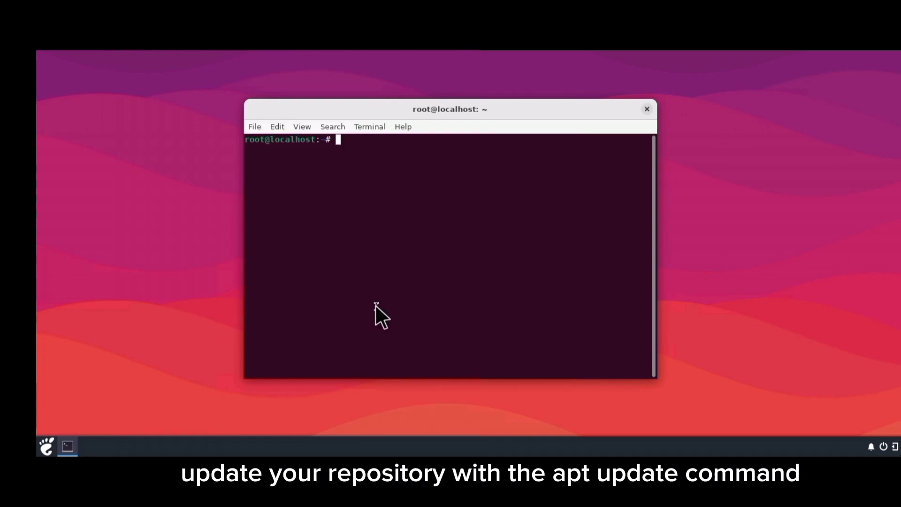
{"action": "type", "text": "apt install vim apt-transport-https curl default-jdk git wget software-properties-common -y"}
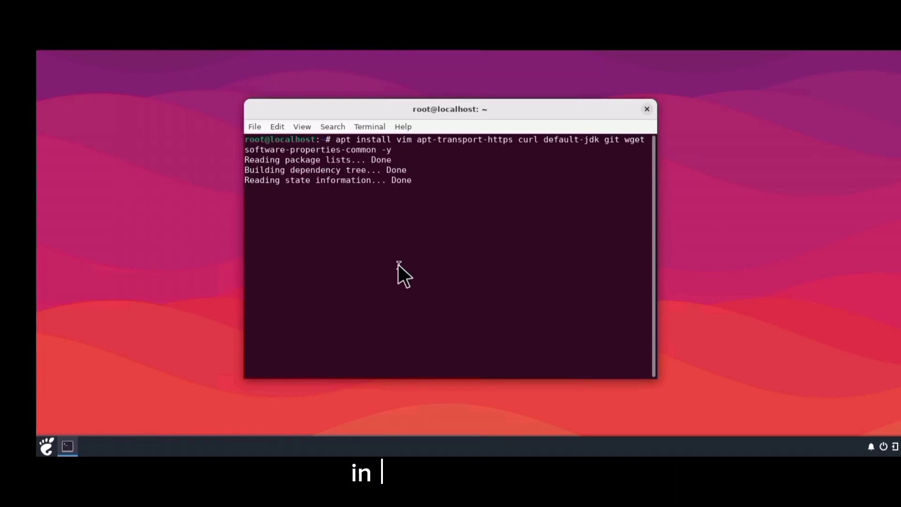
{"action": "type", "text": "cle"}
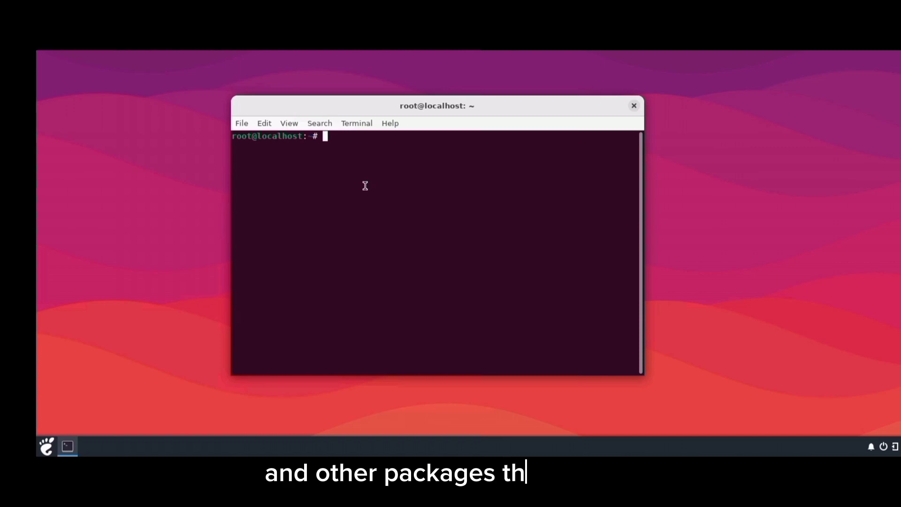
Step: Install xdg-utils, fixing a mistyped package name, then clear the terminal
{"action": "type", "text": "apt"}
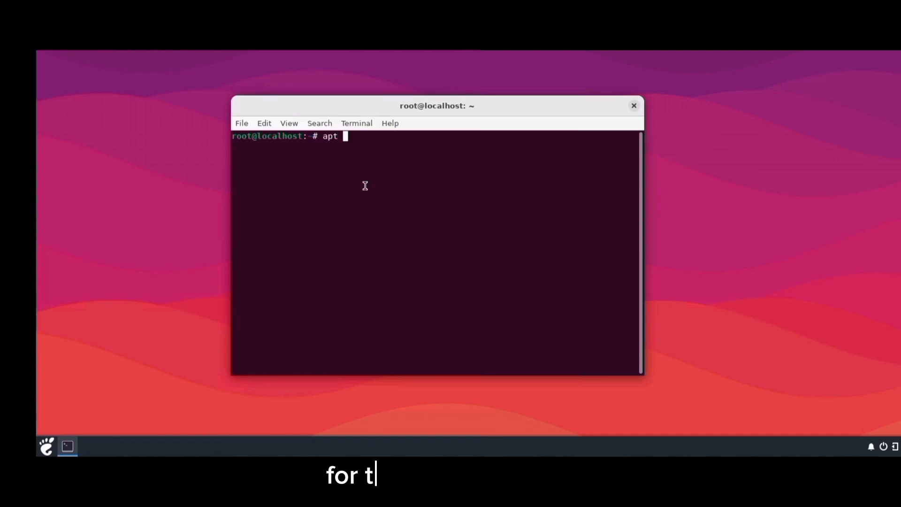
{"action": "type", "text": "install"}
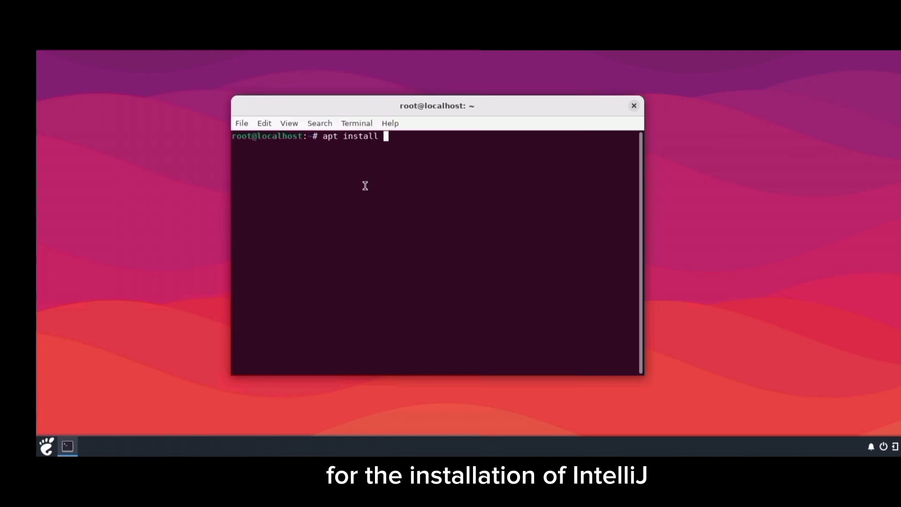
{"action": "type", "text": "uti"}
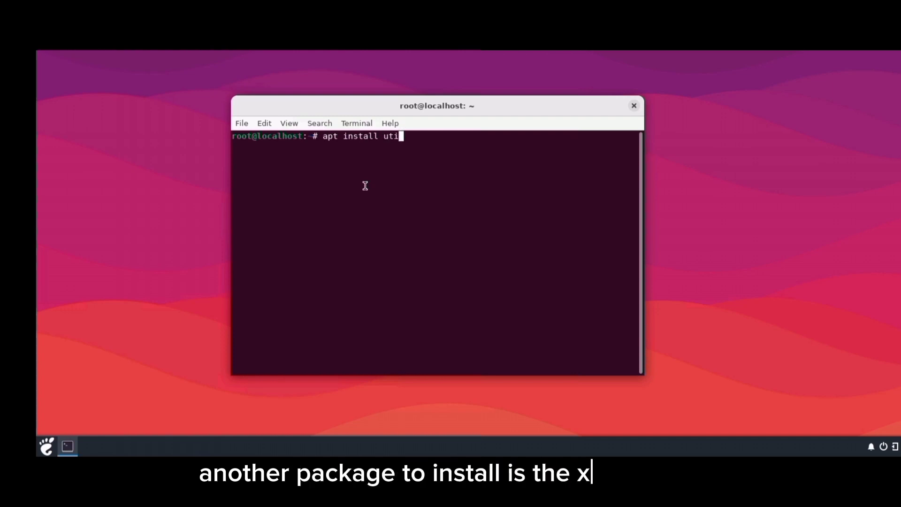
{"action": "key", "text": "BackSpace"}
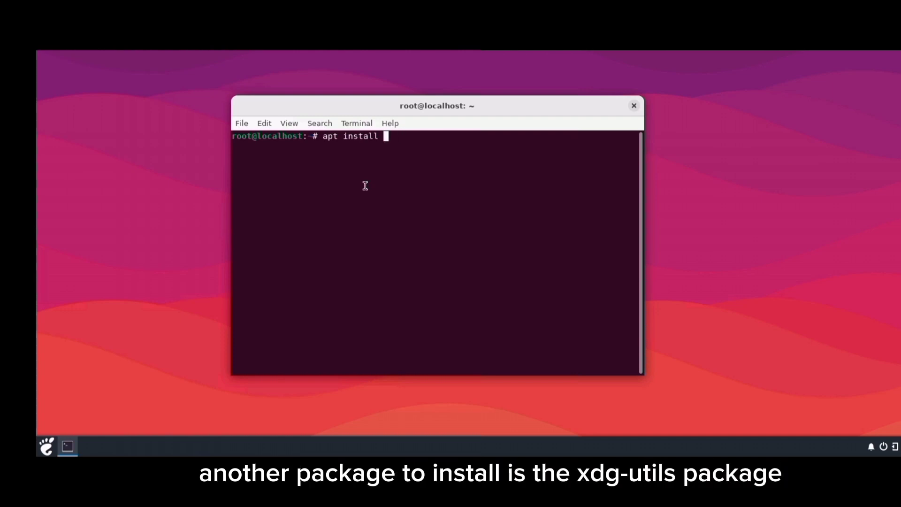
{"action": "type", "text": "xdg-"}
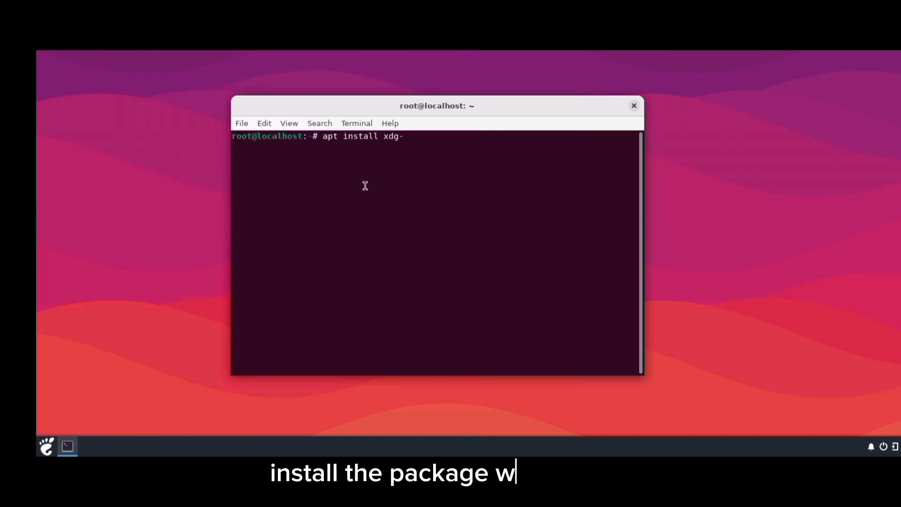
{"action": "type", "text": "utils"}
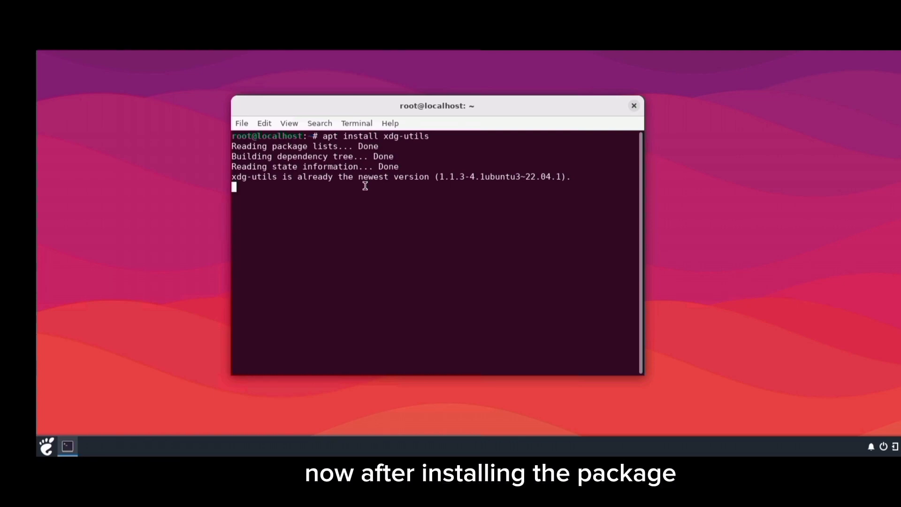
{"action": "type", "text": "clea"}
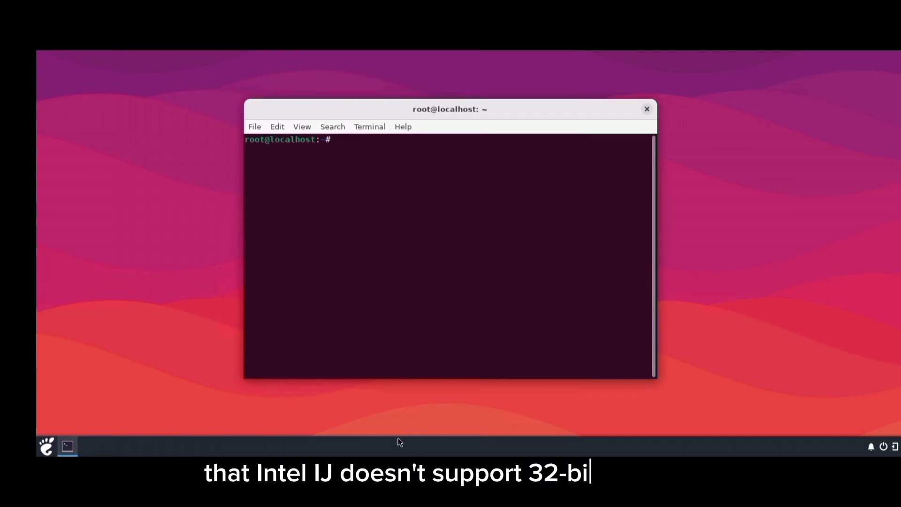
Step: Download ideaIC-2020.1.4.tar.gz via wget with the pasted JetBrains URL, then clear
{"action": "type", "text": "wget"}
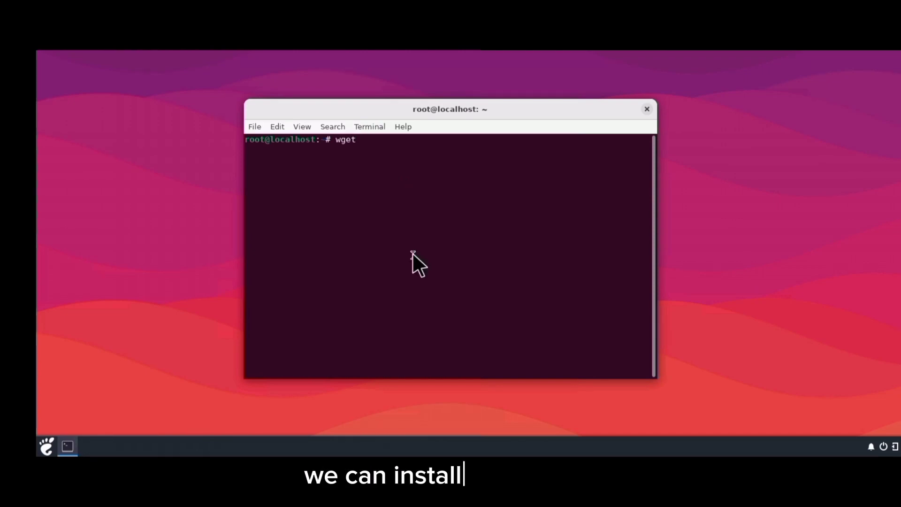
{"action": "right_click", "coordinate": [417, 265]}
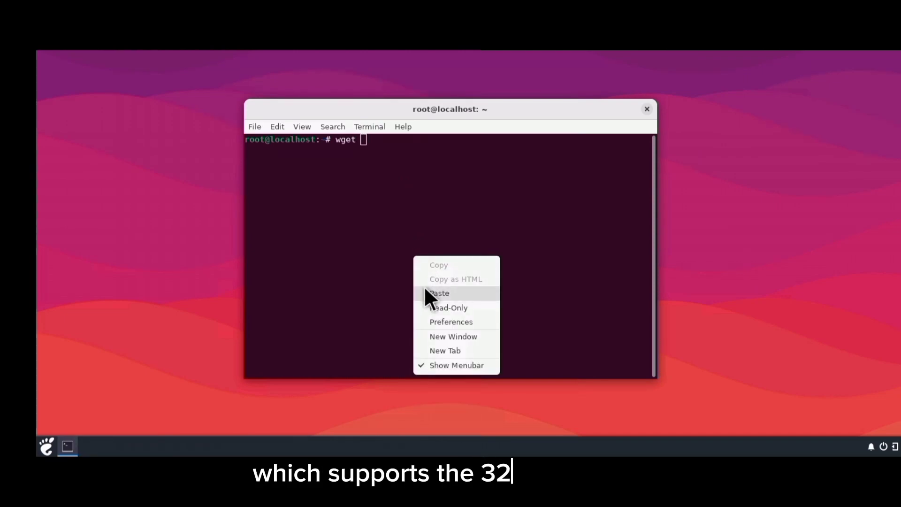
{"action": "left_click", "coordinate": [438, 293]}
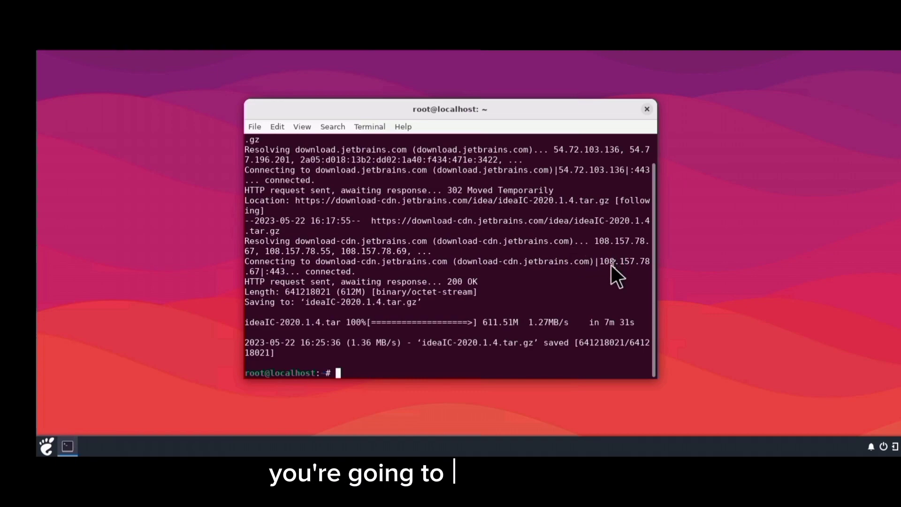
{"action": "type", "text": "c"}
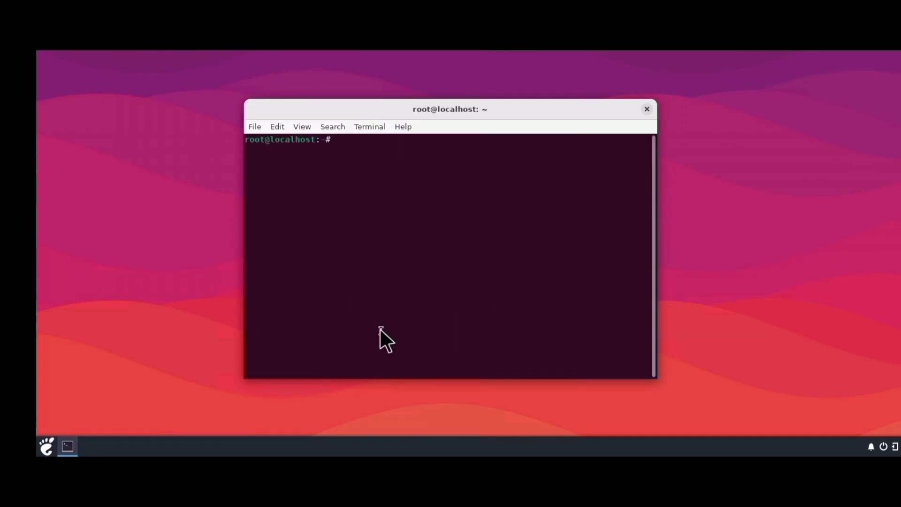
Step: Extract the IntelliJ archive with tar -xvf and copy the idea-IC-201.8743.12 folder name
{"action": "type", "text": "ls"}
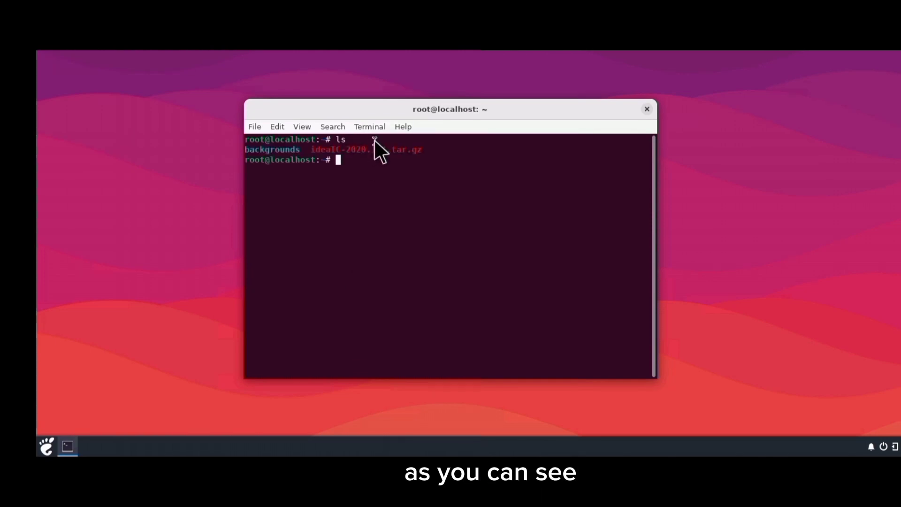
{"action": "mouse_move", "coordinate": [425, 152]}
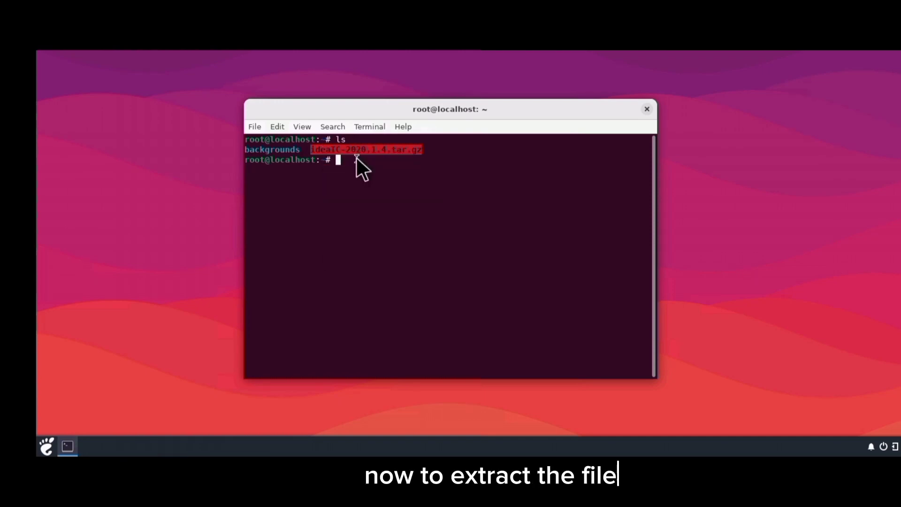
{"action": "type", "text": "tar -xvf"}
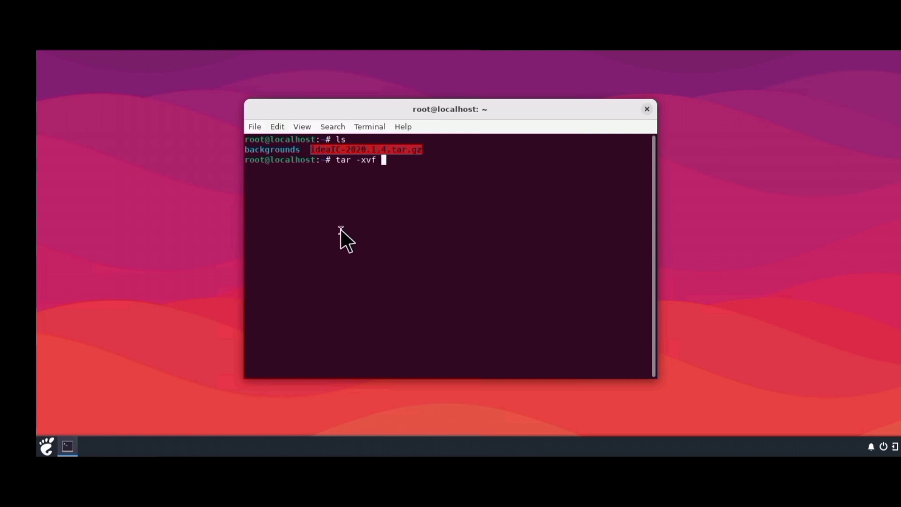
{"action": "right_click", "coordinate": [342, 235]}
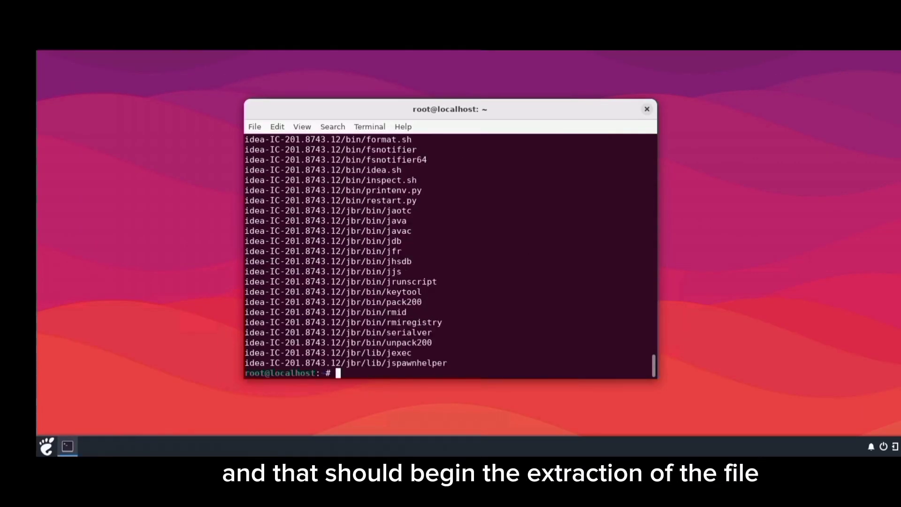
{"action": "type", "text": "f"}
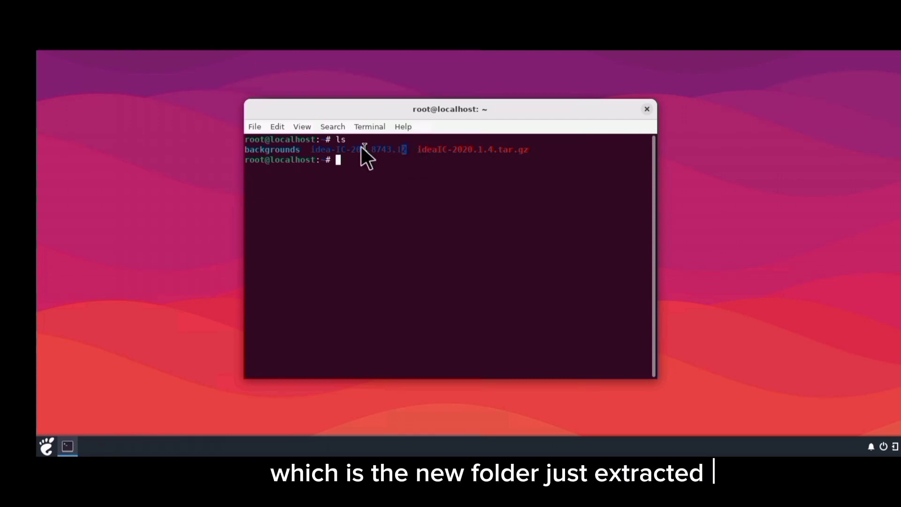
{"action": "double_click", "coordinate": [358, 149]}
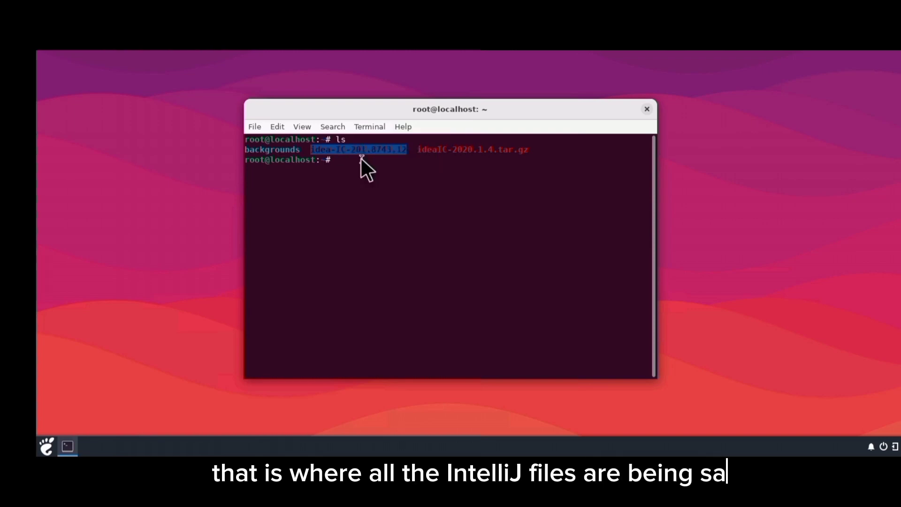
{"action": "right_click", "coordinate": [362, 166]}
{"action": "type", "text": "cd idea-IC-201.8743.12"}
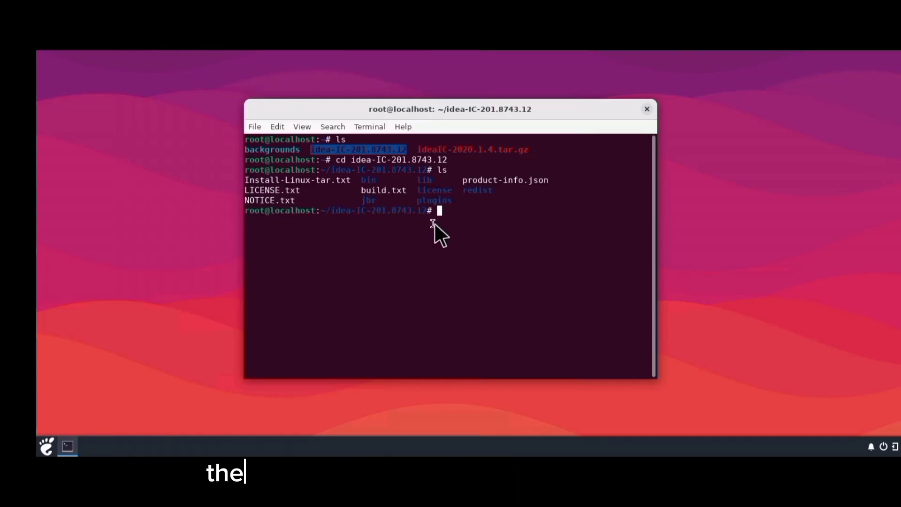
{"action": "mouse_move", "coordinate": [339, 253]}
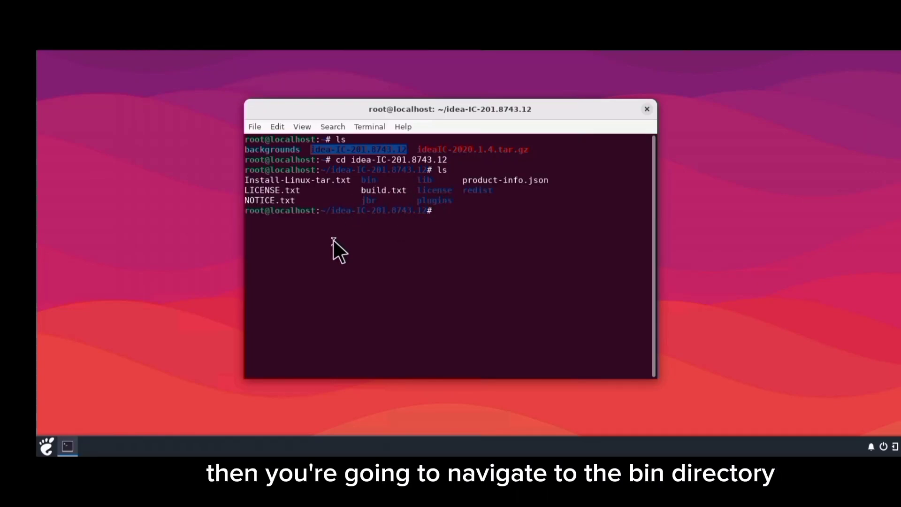
Step: Change into idea-IC-201.8743.12/bin and launch ./idea.sh
{"action": "type", "text": "cd bin"}
{"action": "type", "text": "ls"}
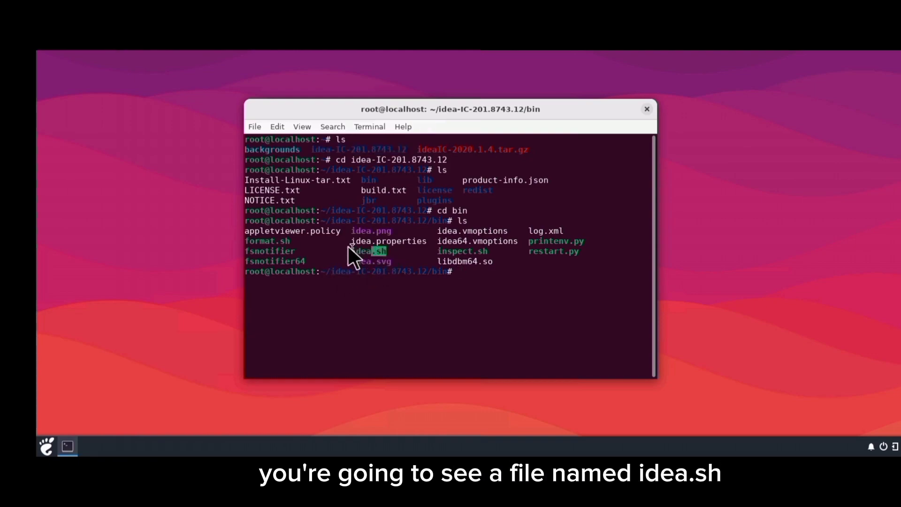
{"action": "type", "text": "./"}
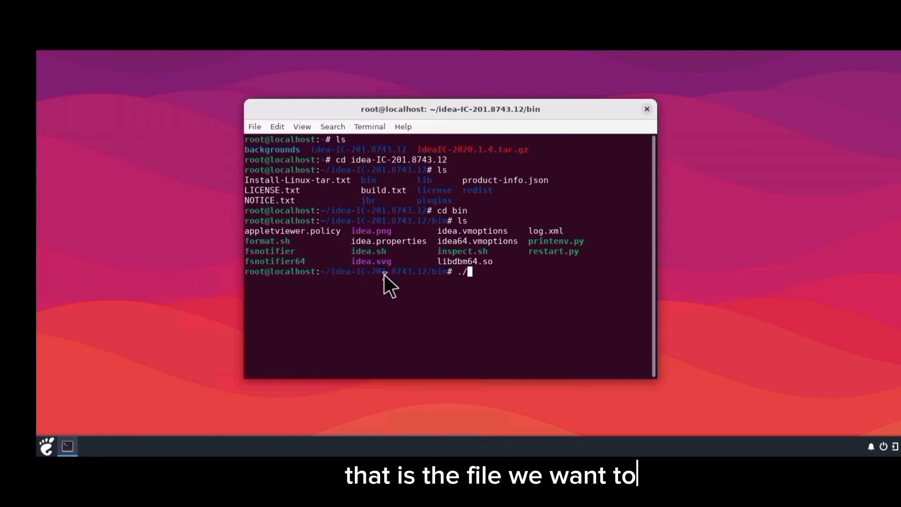
{"action": "type", "text": "idea."}
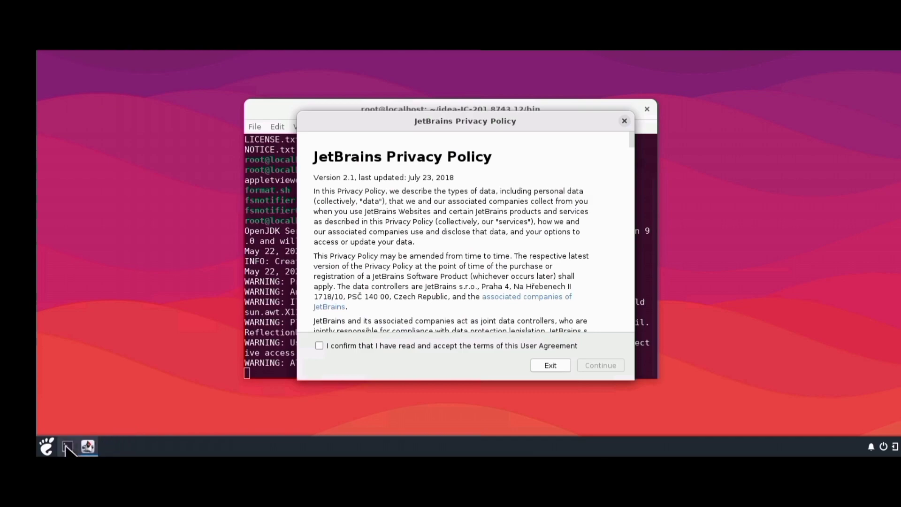
Step: Minimize the terminal, tick the accept-terms checkbox, and continue past the privacy policy
{"action": "left_click", "coordinate": [549, 365]}
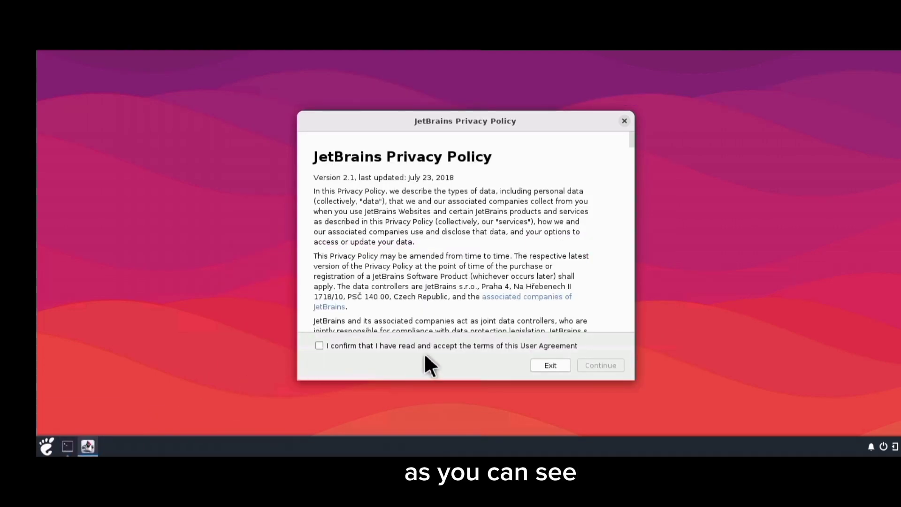
{"action": "mouse_move", "coordinate": [320, 350]}
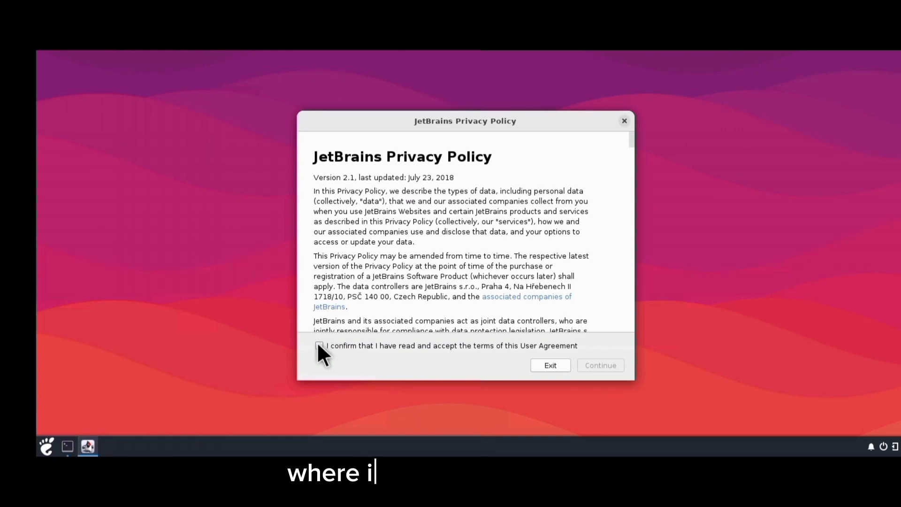
{"action": "left_click", "coordinate": [320, 346]}
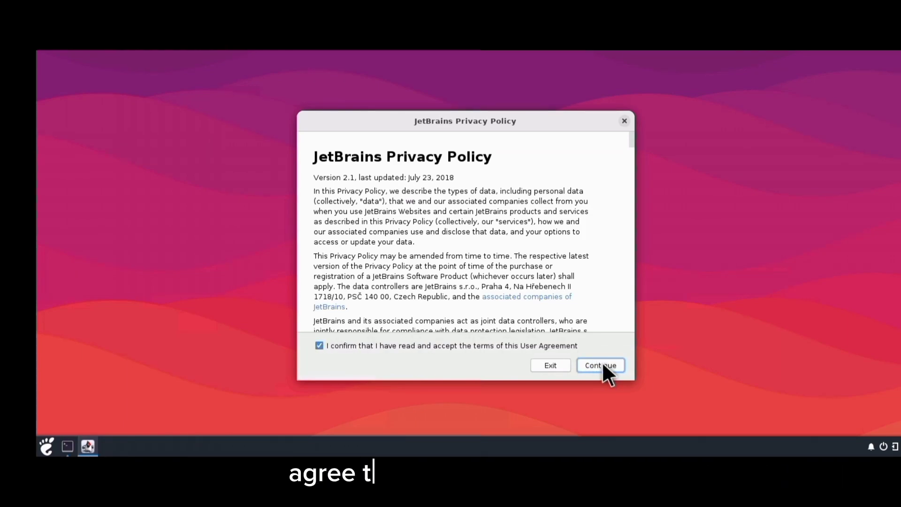
{"action": "left_click", "coordinate": [599, 365]}
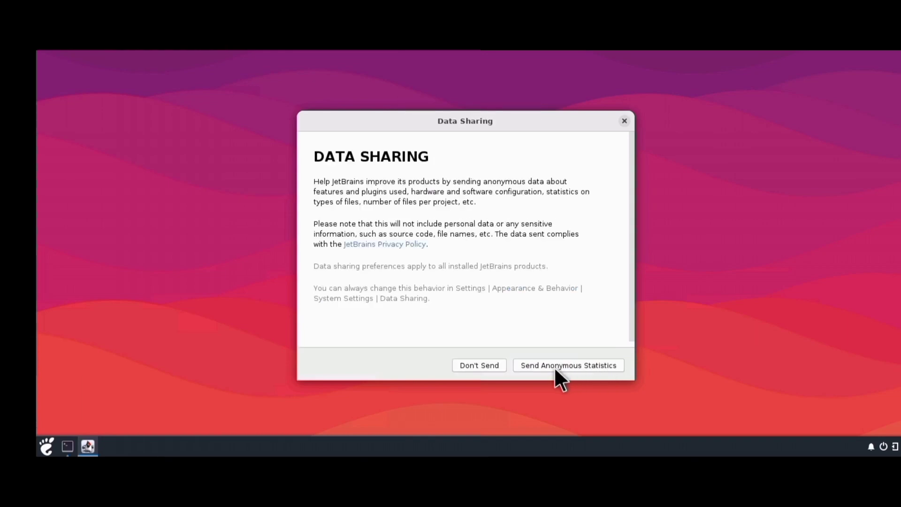
Step: Answer data sharing and accept defaults for Darcula theme, desktop entry, launcher script and plugins
{"action": "left_click", "coordinate": [567, 365]}
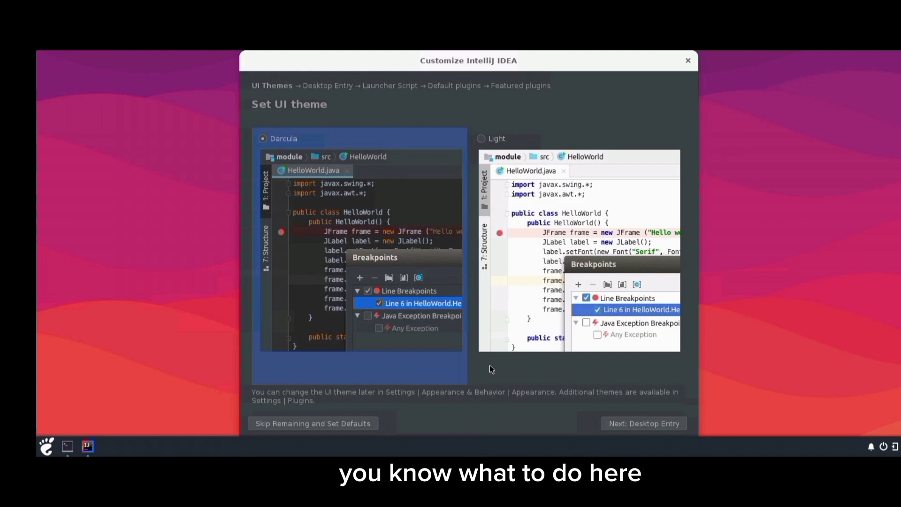
{"action": "mouse_move", "coordinate": [485, 376]}
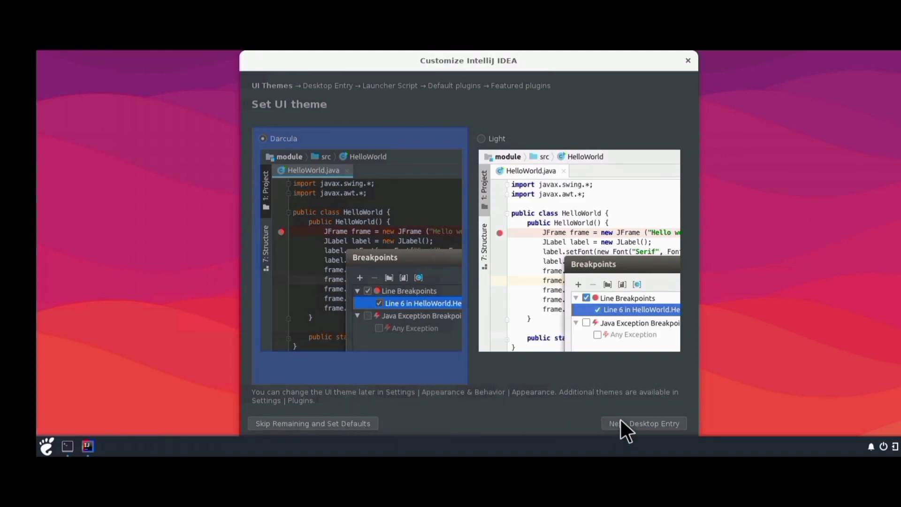
{"action": "left_click", "coordinate": [642, 422]}
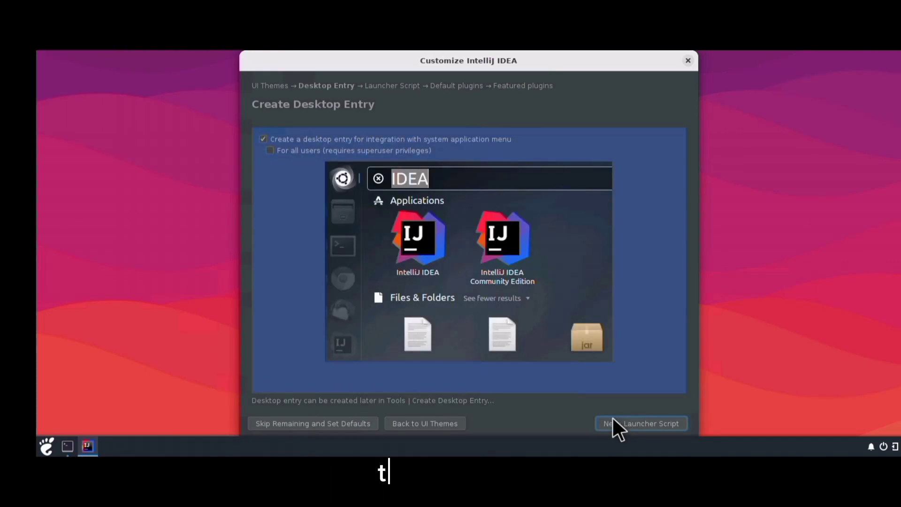
{"action": "left_click", "coordinate": [640, 422]}
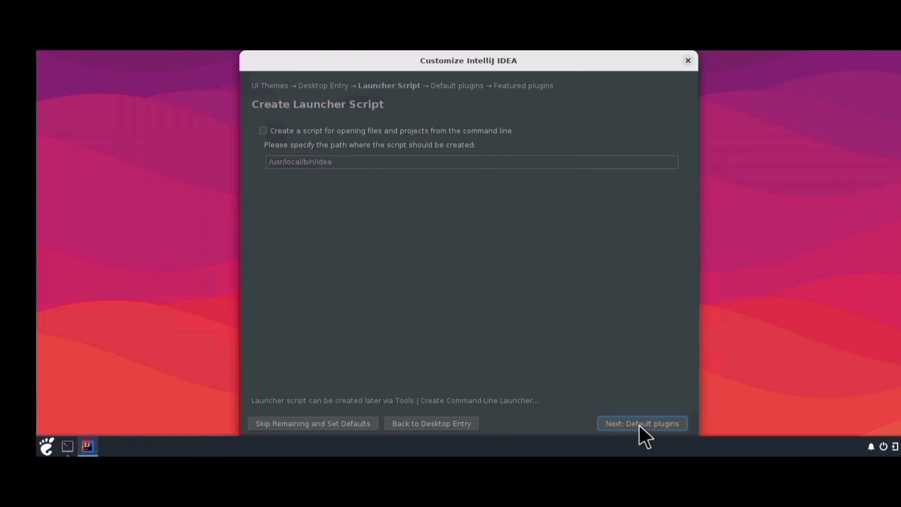
{"action": "left_click", "coordinate": [640, 423]}
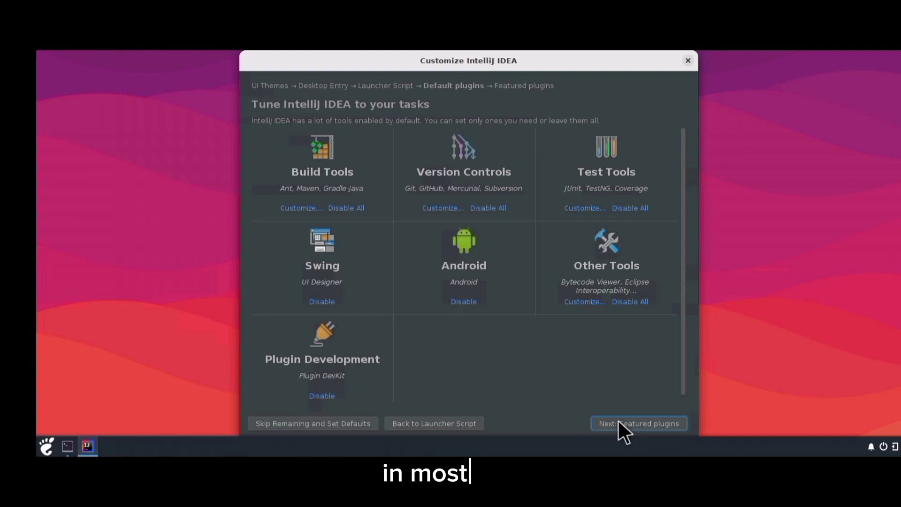
{"action": "left_click", "coordinate": [638, 422]}
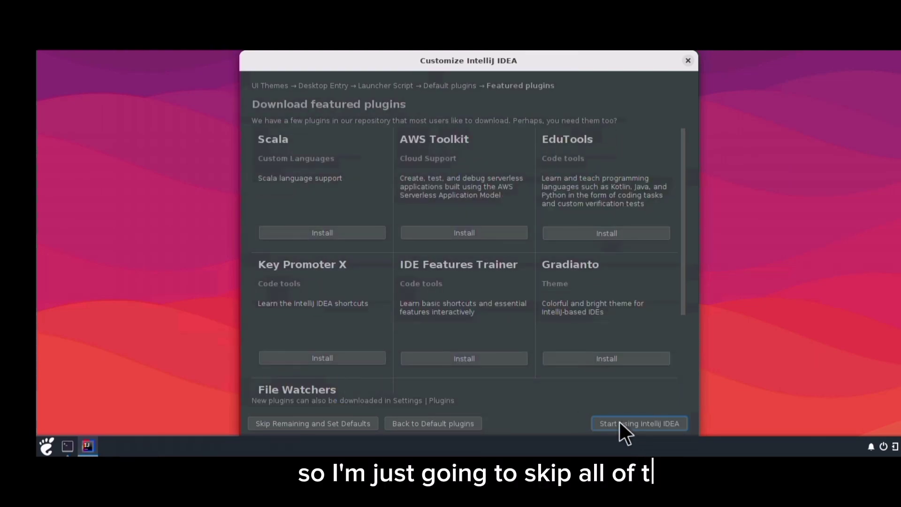
{"action": "mouse_move", "coordinate": [398, 224]}
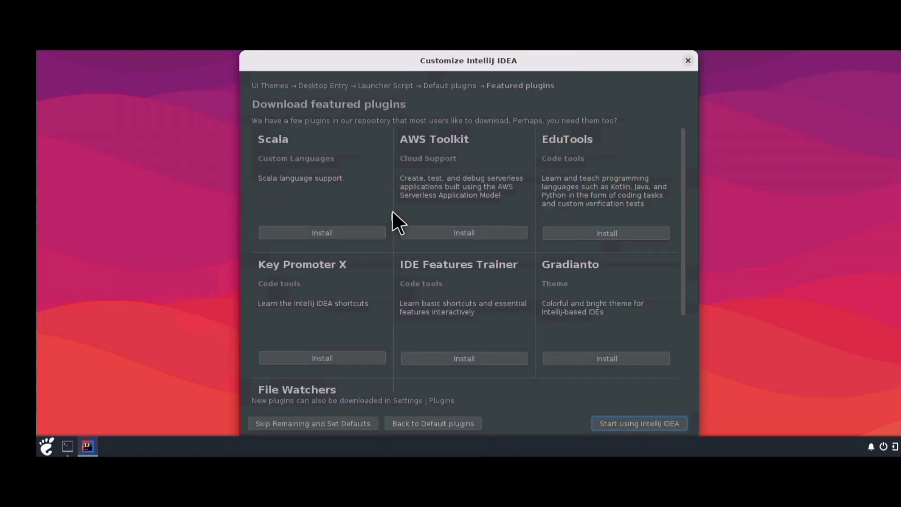
{"action": "left_click", "coordinate": [638, 423]}
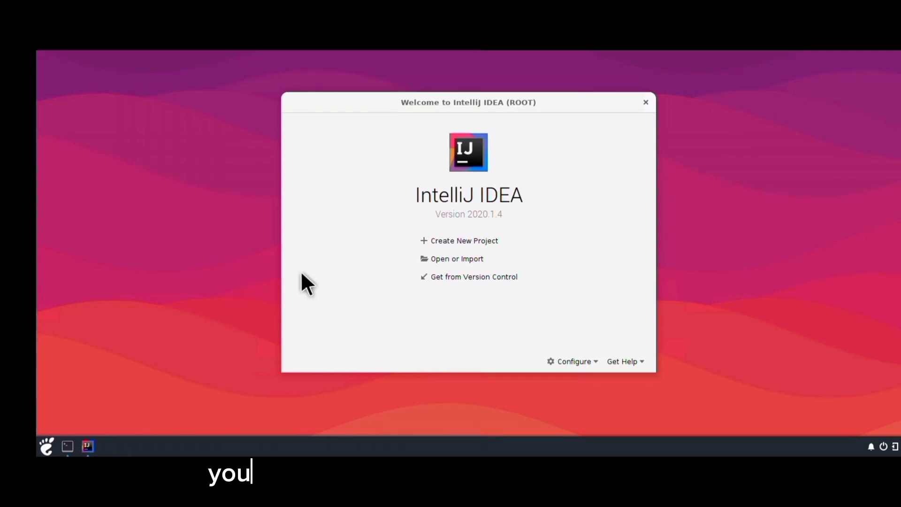
{"action": "mouse_move", "coordinate": [456, 259]}
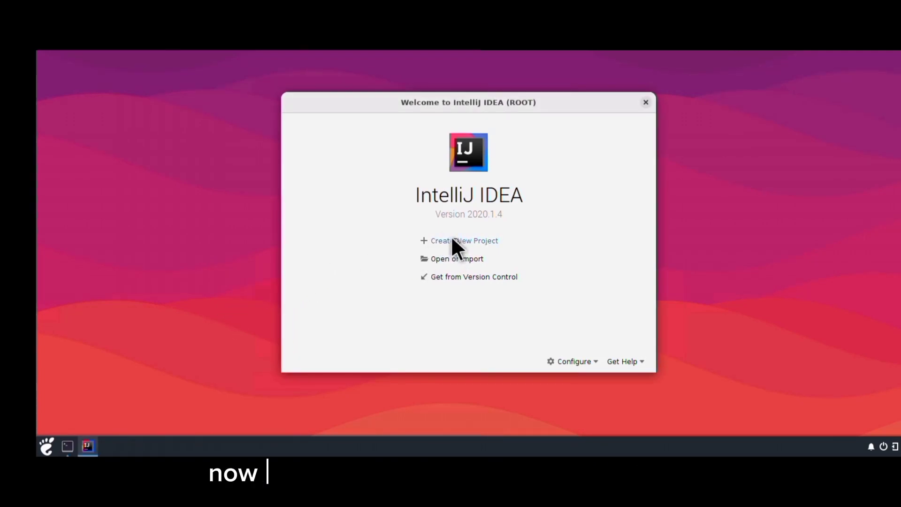
Step: Start a new project, download OpenJDK 20.0.1, select openjdk-20 as the SDK, and continue
{"action": "left_click", "coordinate": [464, 240]}
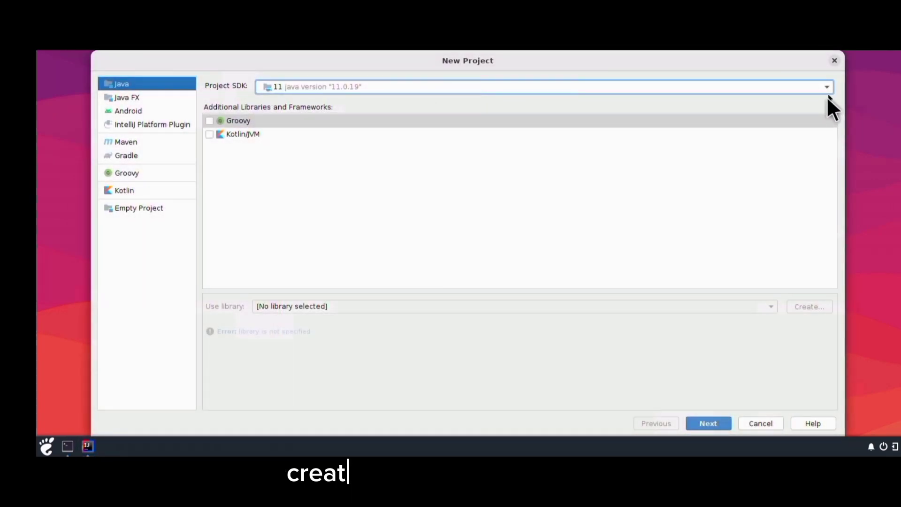
{"action": "left_click", "coordinate": [825, 86]}
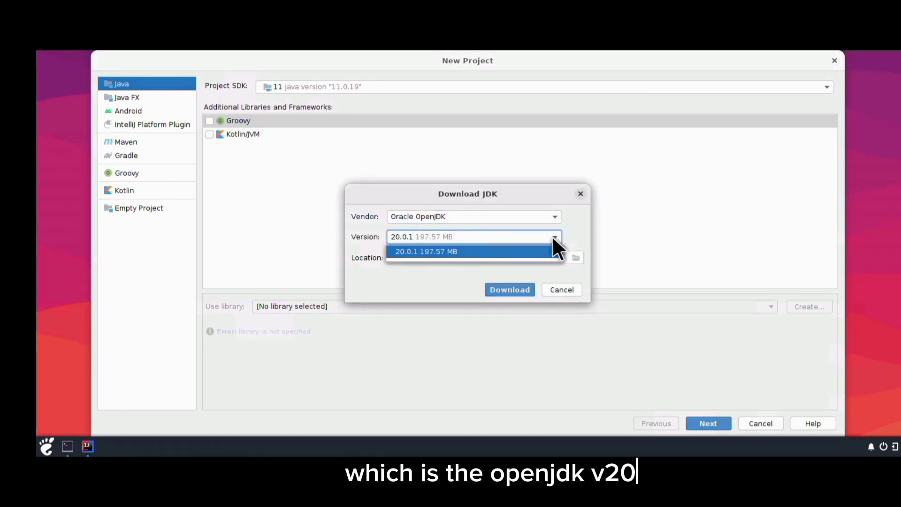
{"action": "left_click", "coordinate": [560, 289]}
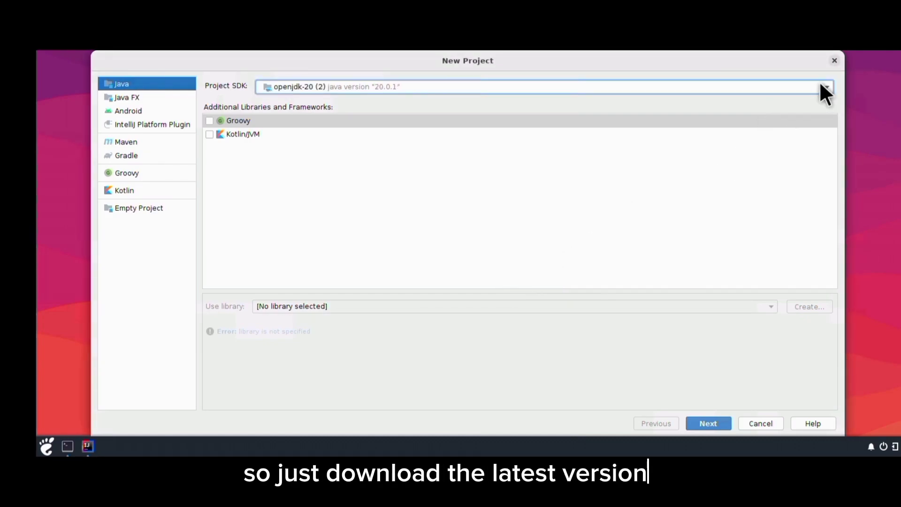
{"action": "left_click", "coordinate": [825, 86]}
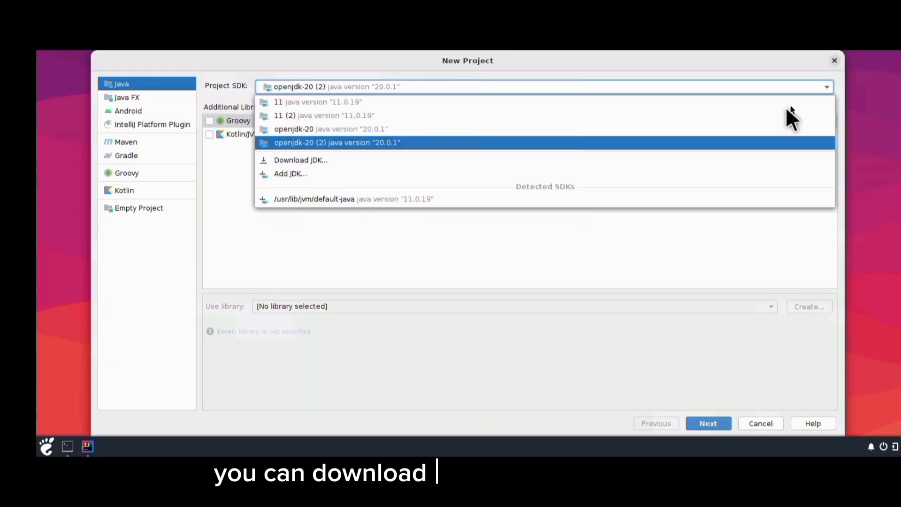
{"action": "mouse_move", "coordinate": [741, 148]}
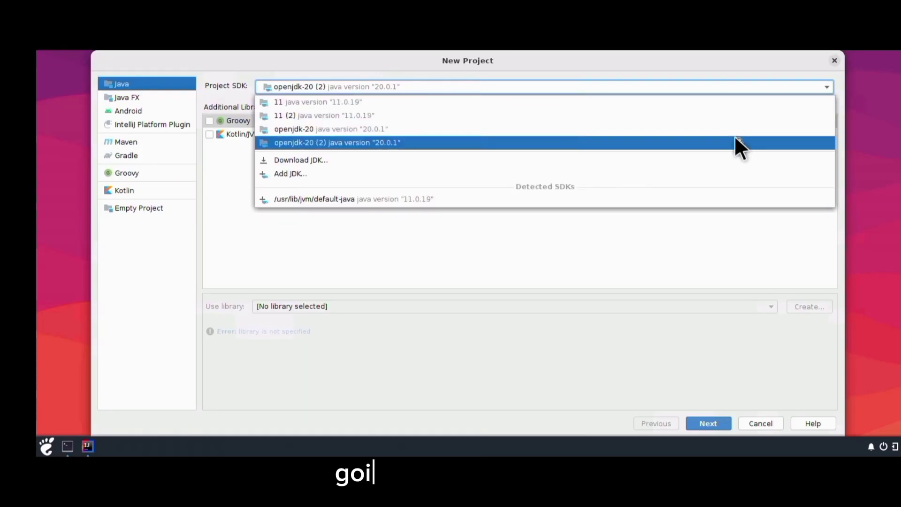
{"action": "left_click", "coordinate": [335, 142]}
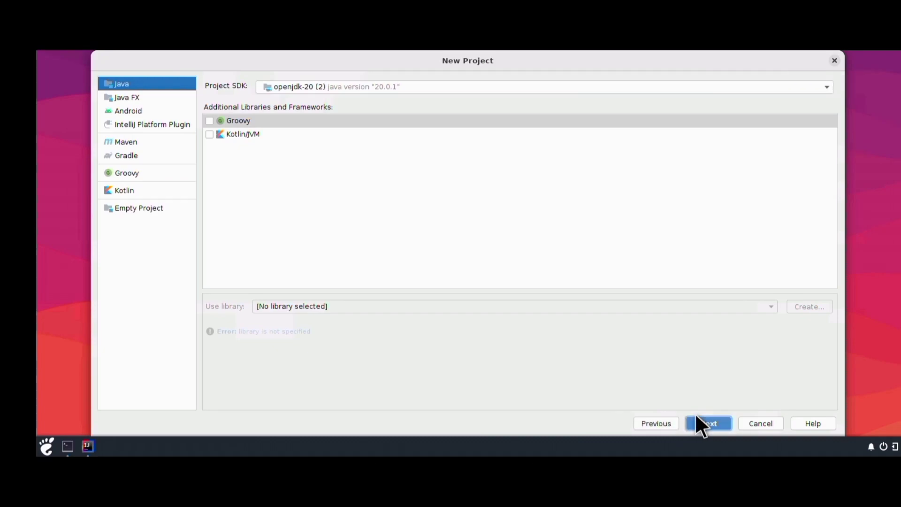
{"action": "left_click", "coordinate": [707, 423]}
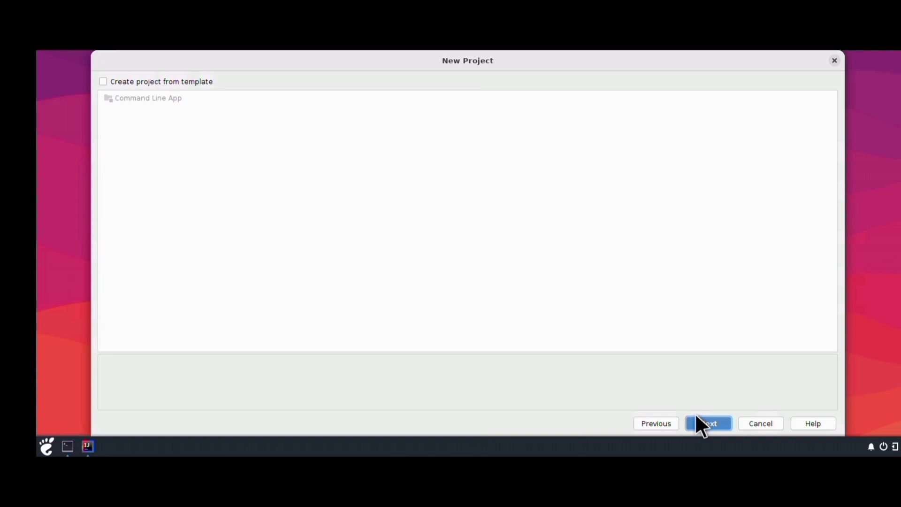
{"action": "mouse_move", "coordinate": [441, 315]}
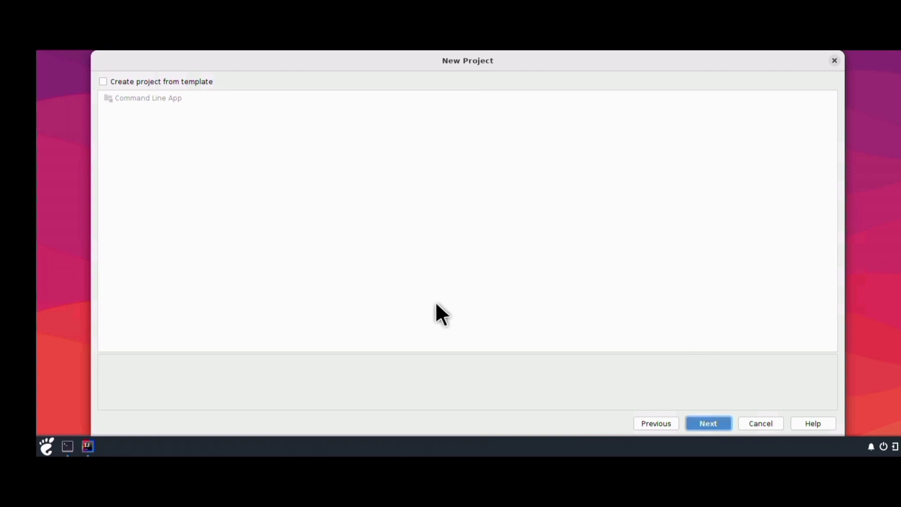
Step: Skip the template page, name the project 'Hello World', and finish creating it
{"action": "left_click", "coordinate": [707, 422]}
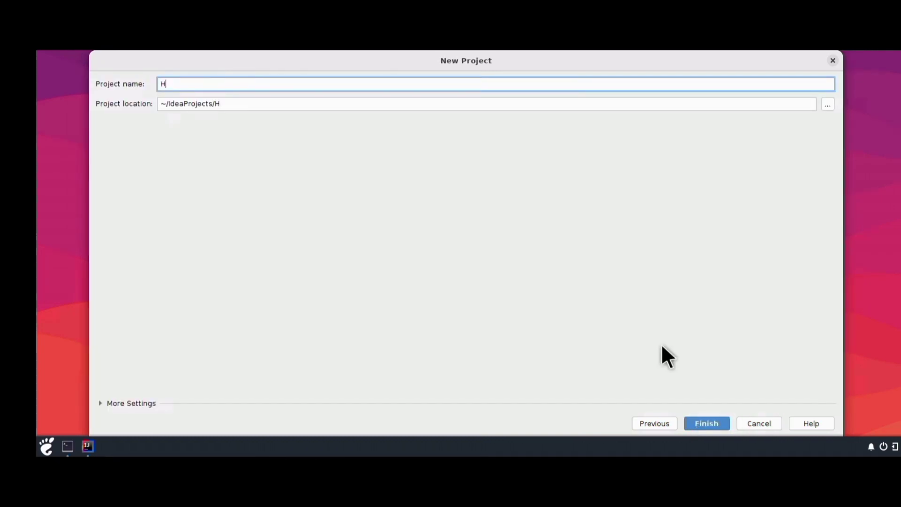
{"action": "type", "text": "ello"}
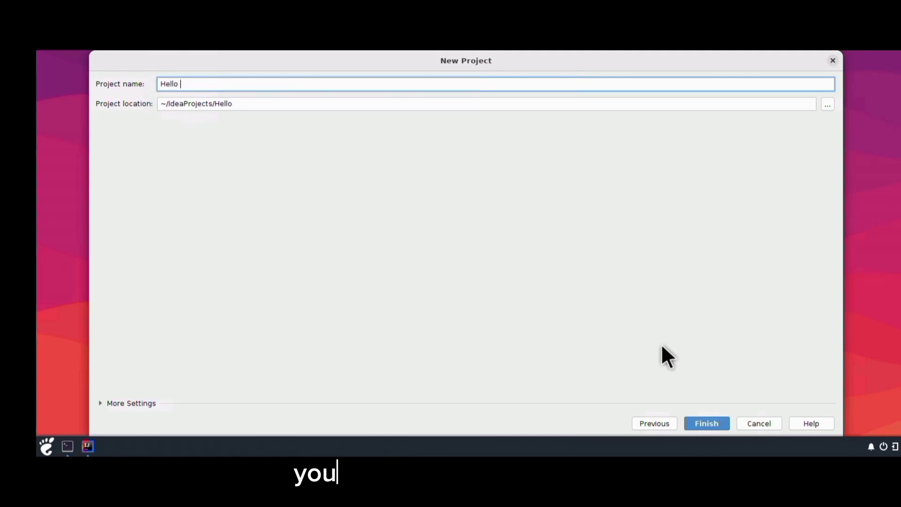
{"action": "type", "text": "World"}
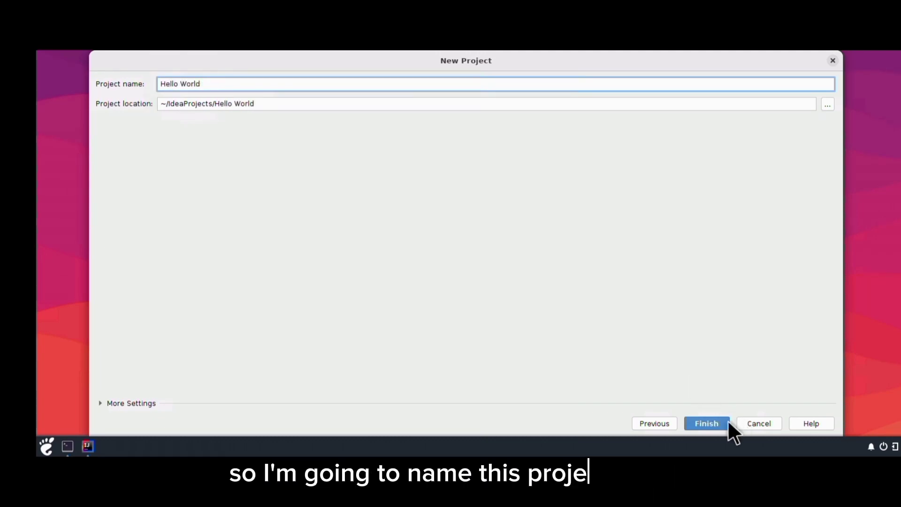
{"action": "left_click", "coordinate": [706, 422]}
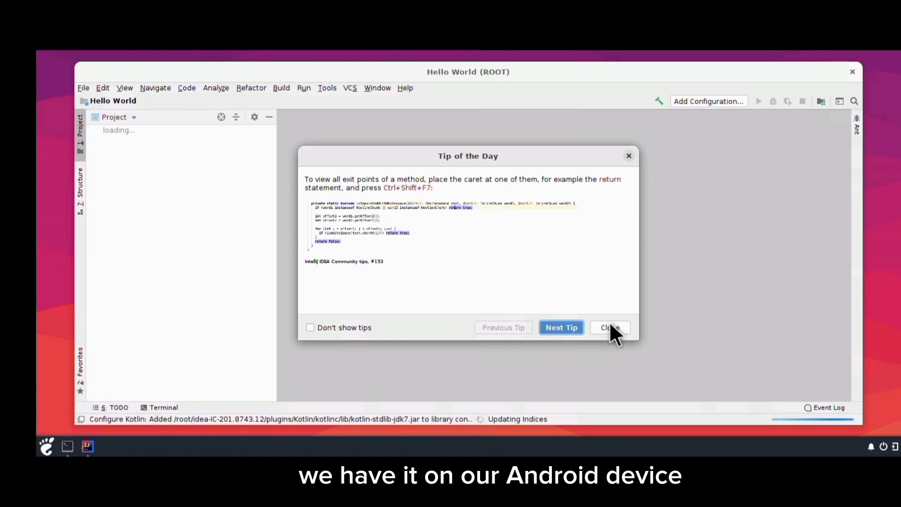
Step: Dismiss the tip, create Java class 'Hello' in src, and begin typing its main method
{"action": "left_click", "coordinate": [608, 327]}
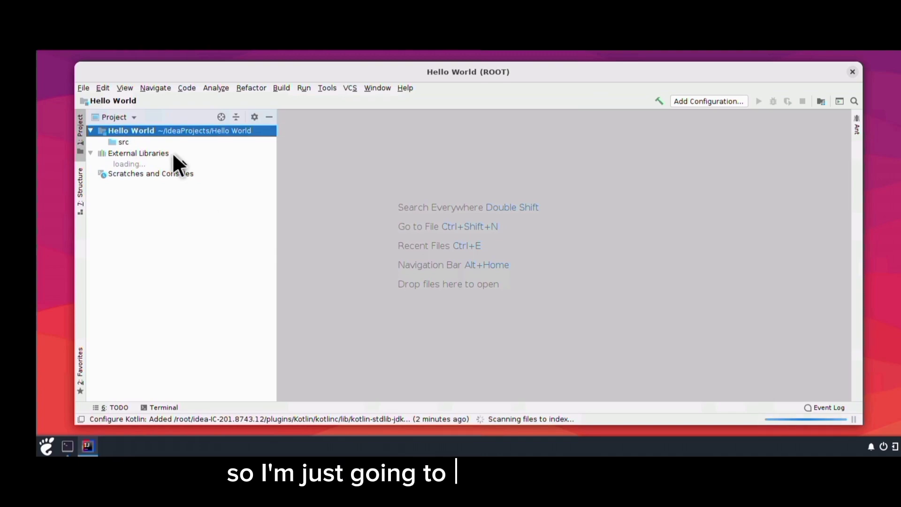
{"action": "left_click", "coordinate": [122, 142]}
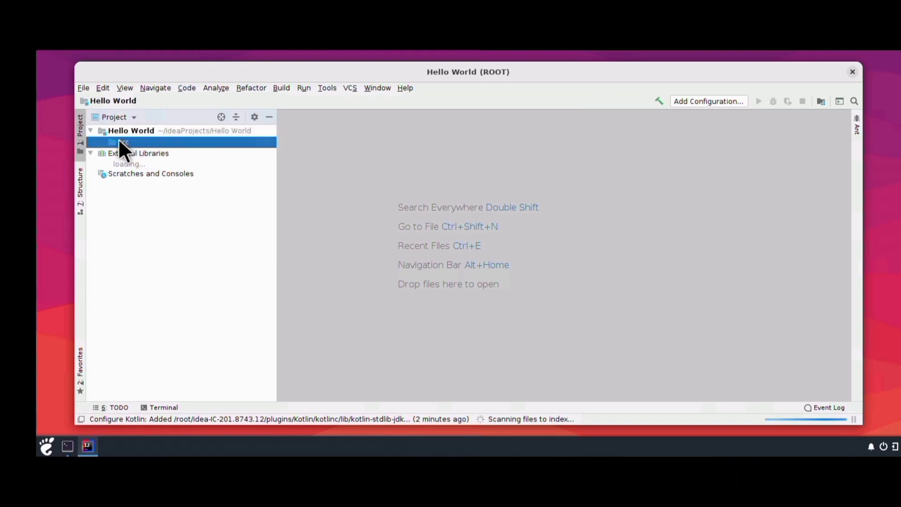
{"action": "right_click", "coordinate": [123, 142]}
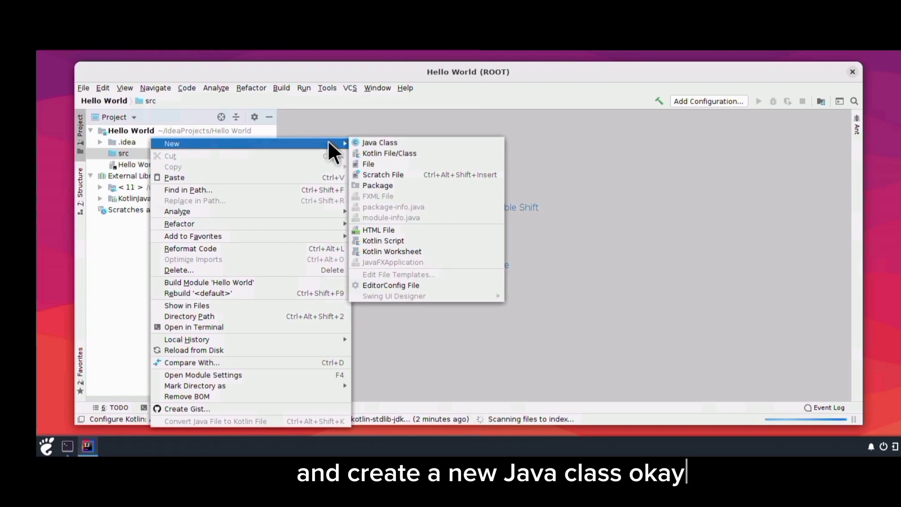
{"action": "left_click", "coordinate": [379, 141]}
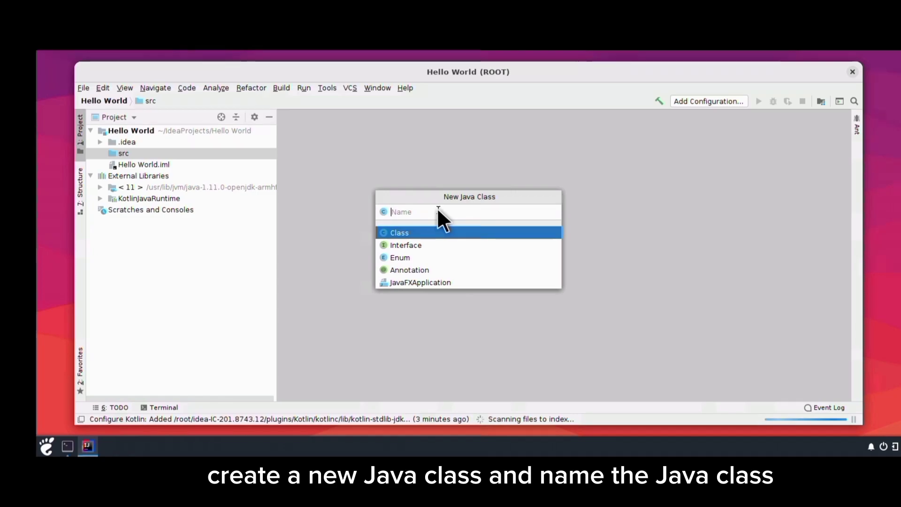
{"action": "type", "text": "Hello"}
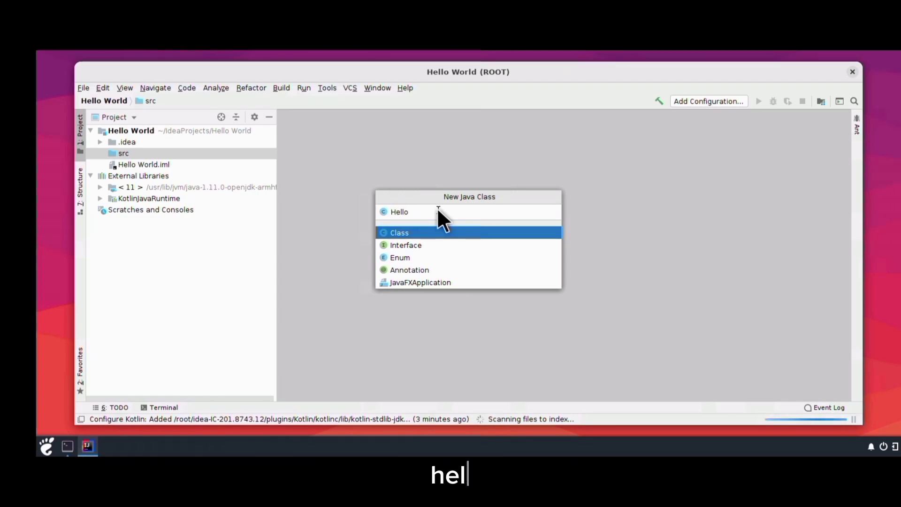
{"action": "left_click", "coordinate": [398, 211]}
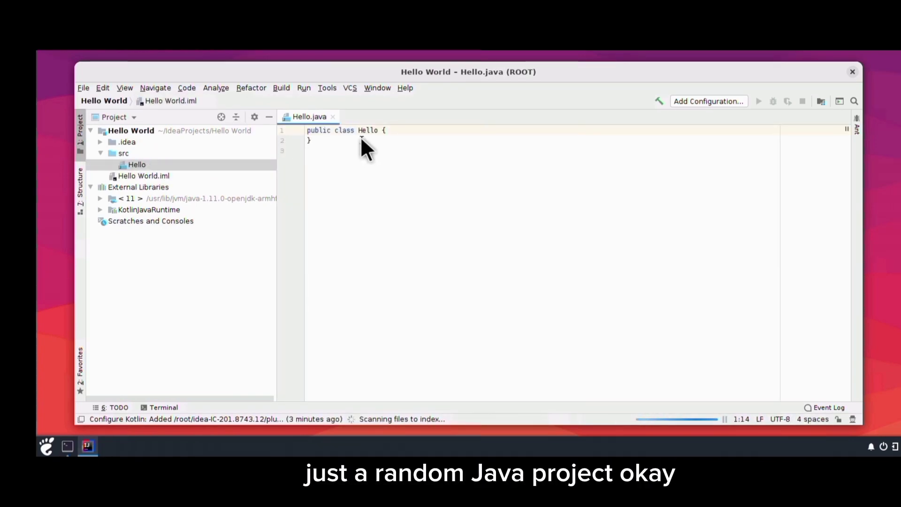
{"action": "type", "text": "public static void main (string[])"}
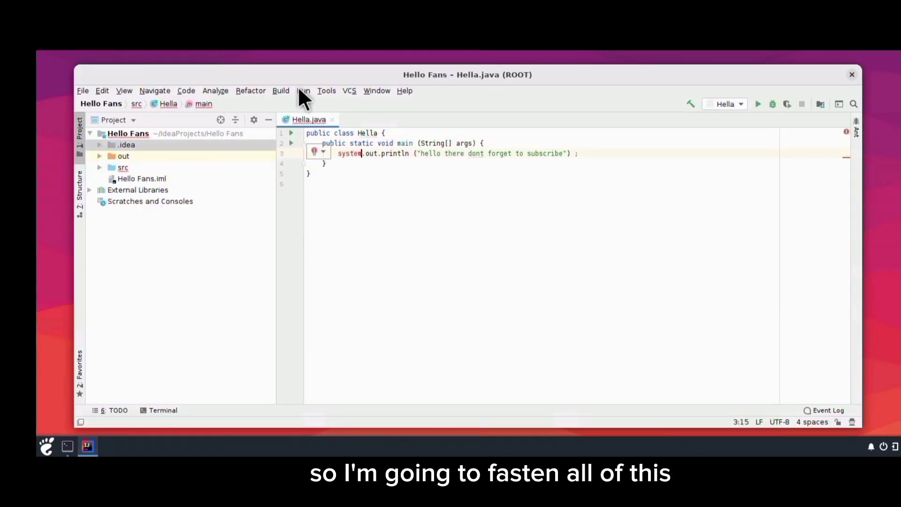
Step: Run the Hella configuration, then close IntelliJ IDEA
{"action": "left_click", "coordinate": [303, 90]}
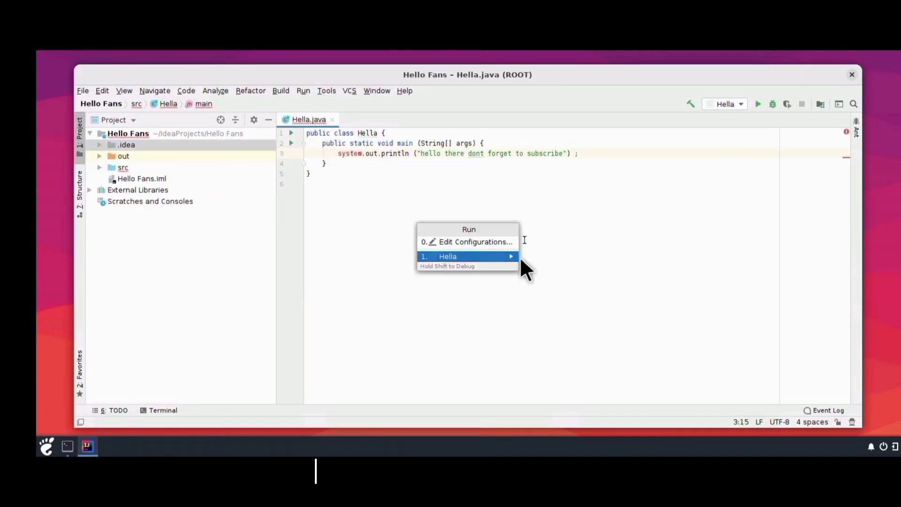
{"action": "left_click", "coordinate": [447, 256]}
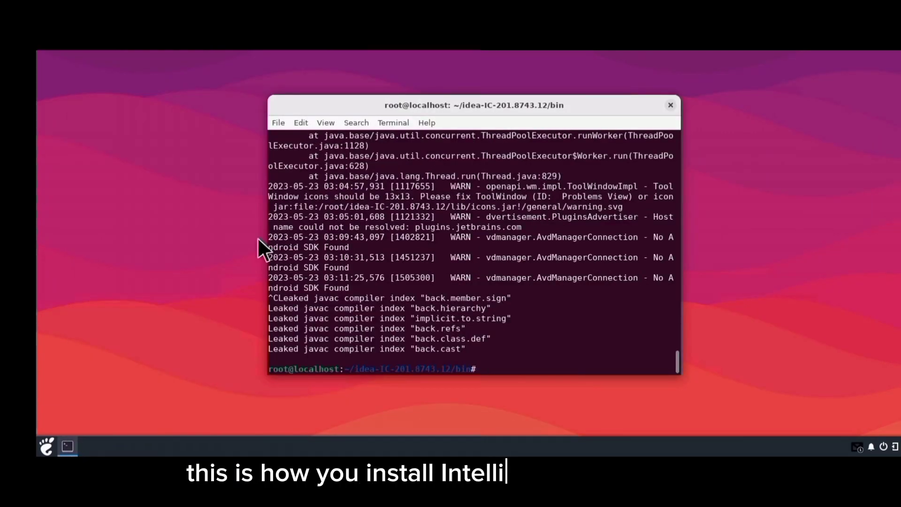
{"action": "left_click", "coordinate": [670, 105]}
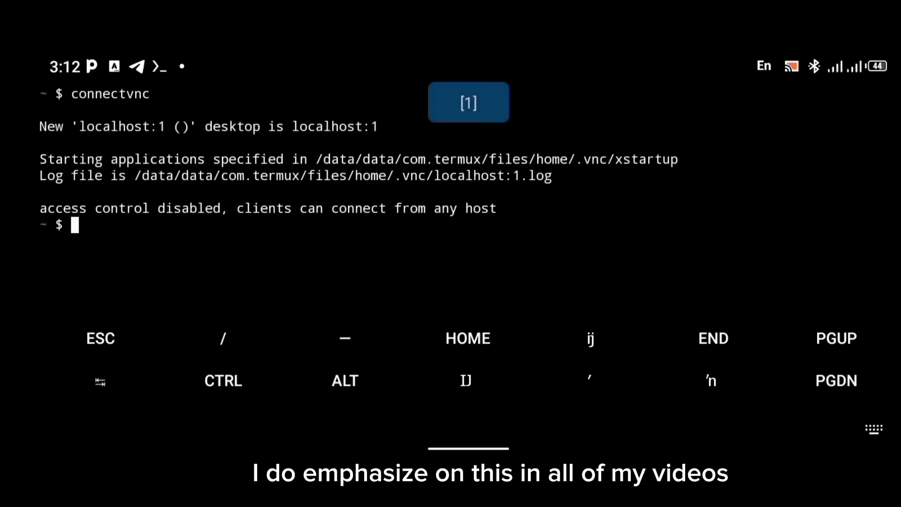
Step: Enter 'vncserver -kill :1' in Termux to stop VNC display :1
{"action": "type", "text": "vncserver"}
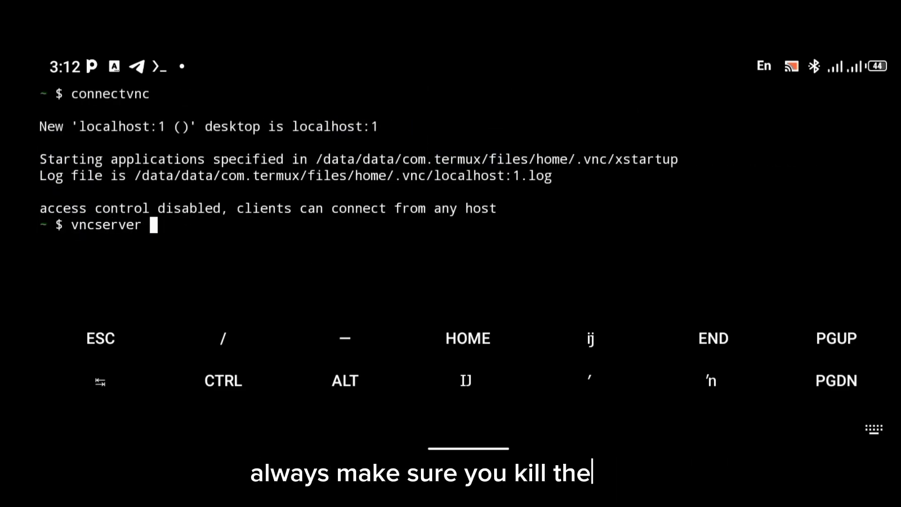
{"action": "type", "text": "-kill :1"}
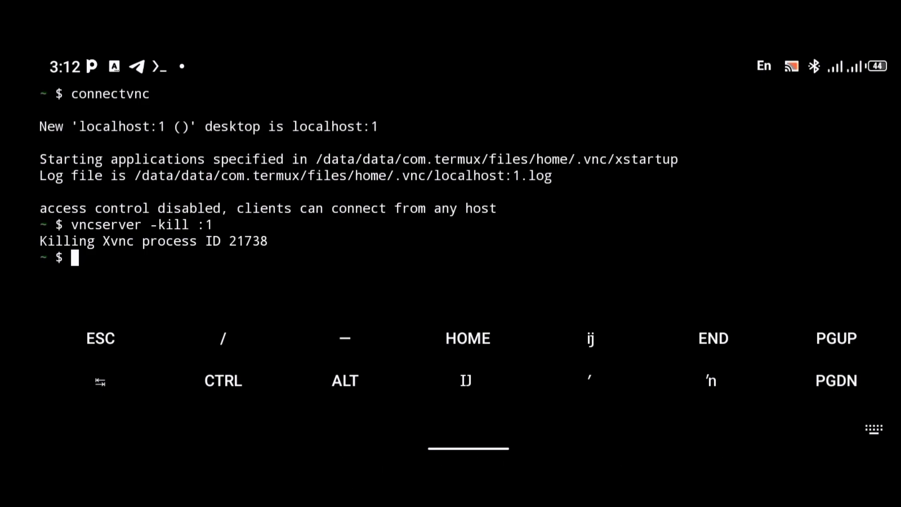
{"action": "type", "text": "and"}
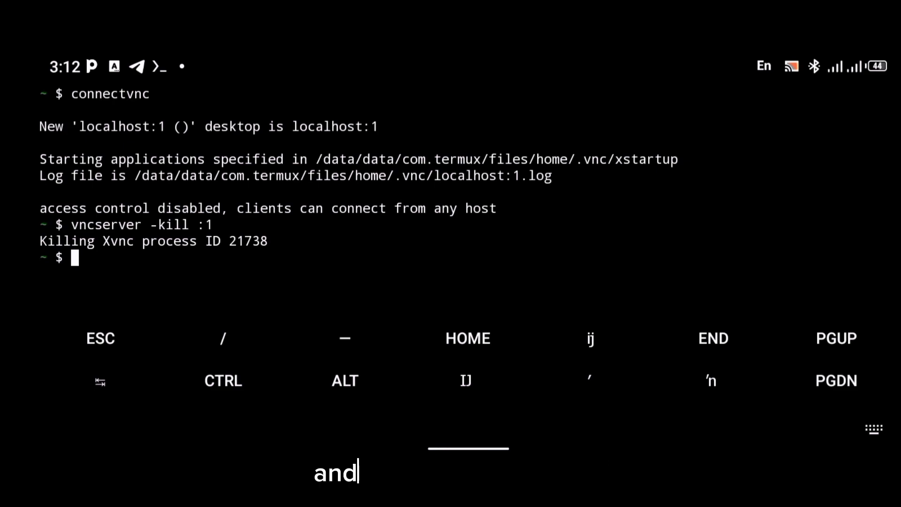